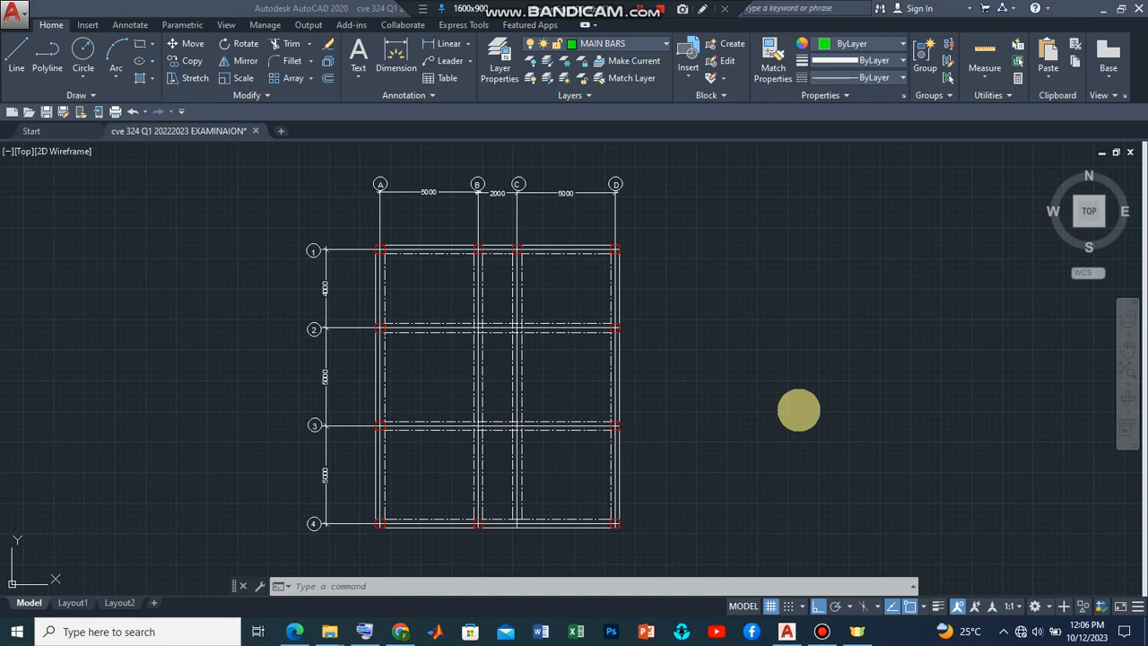
mouse_move(399, 289)
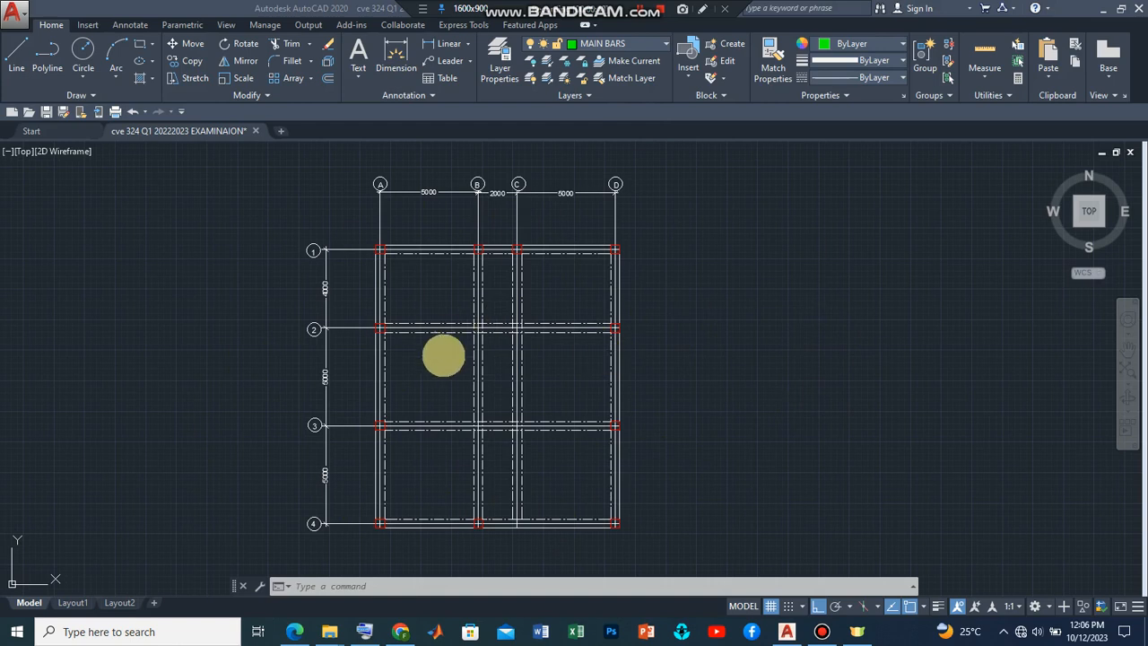
Start a polyline for the main bar at the top beam in the bay between grid lines 1 and 2.
left_click_drag(444, 356, 434, 303)
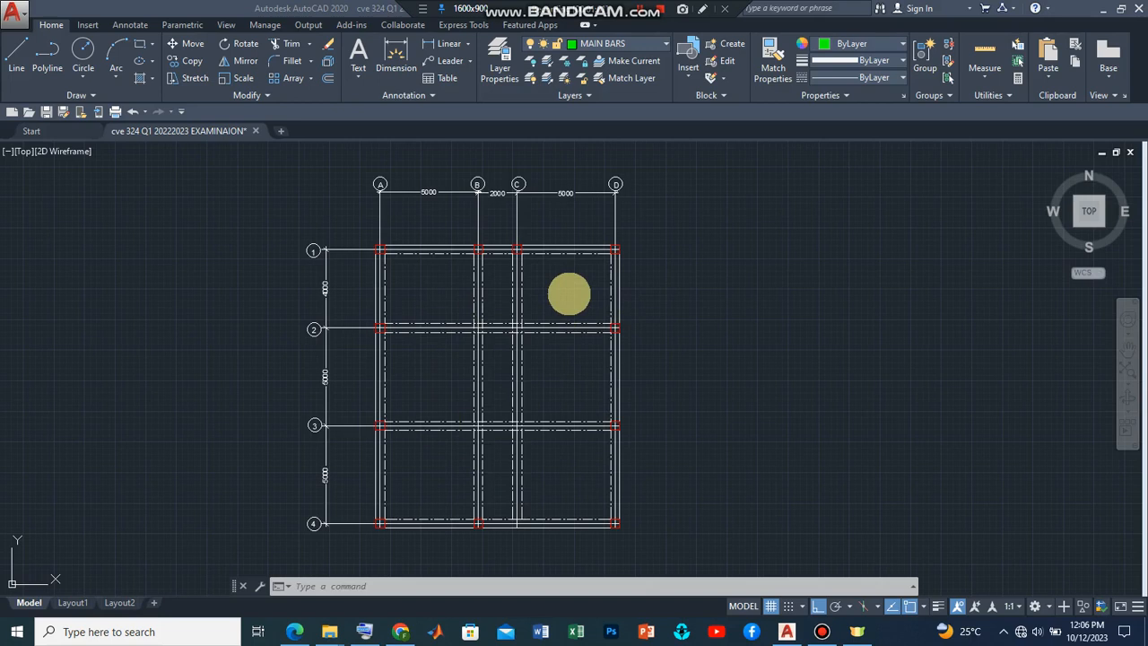
left_click_drag(570, 294, 477, 303)
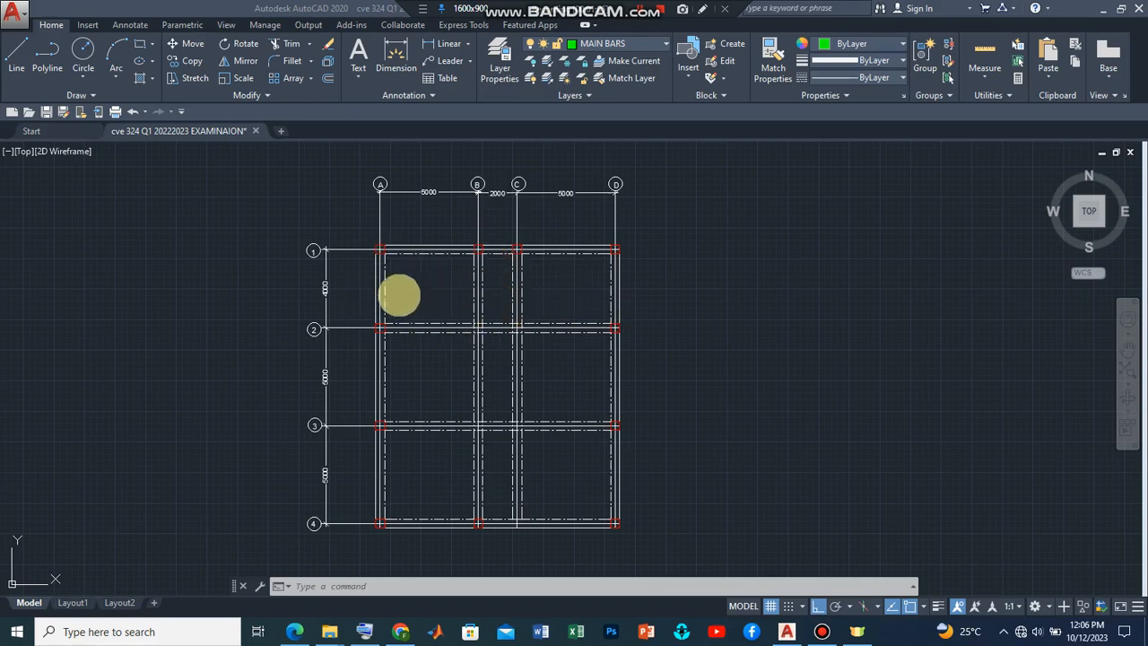
left_click_drag(399, 296, 424, 292)
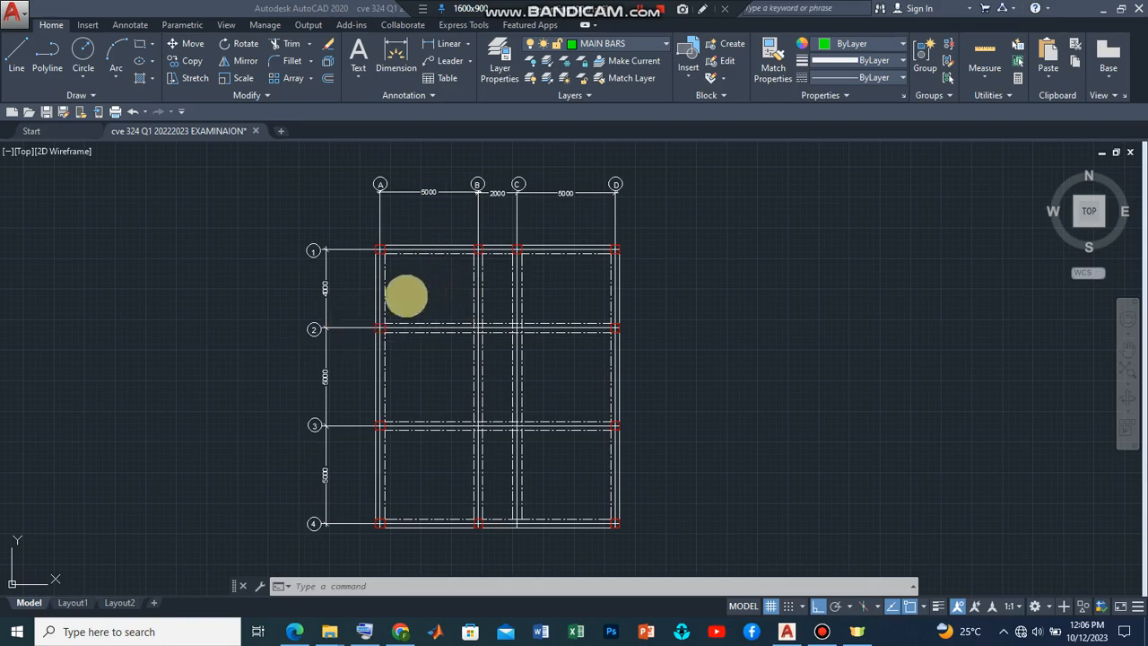
left_click_drag(406, 296, 422, 302)
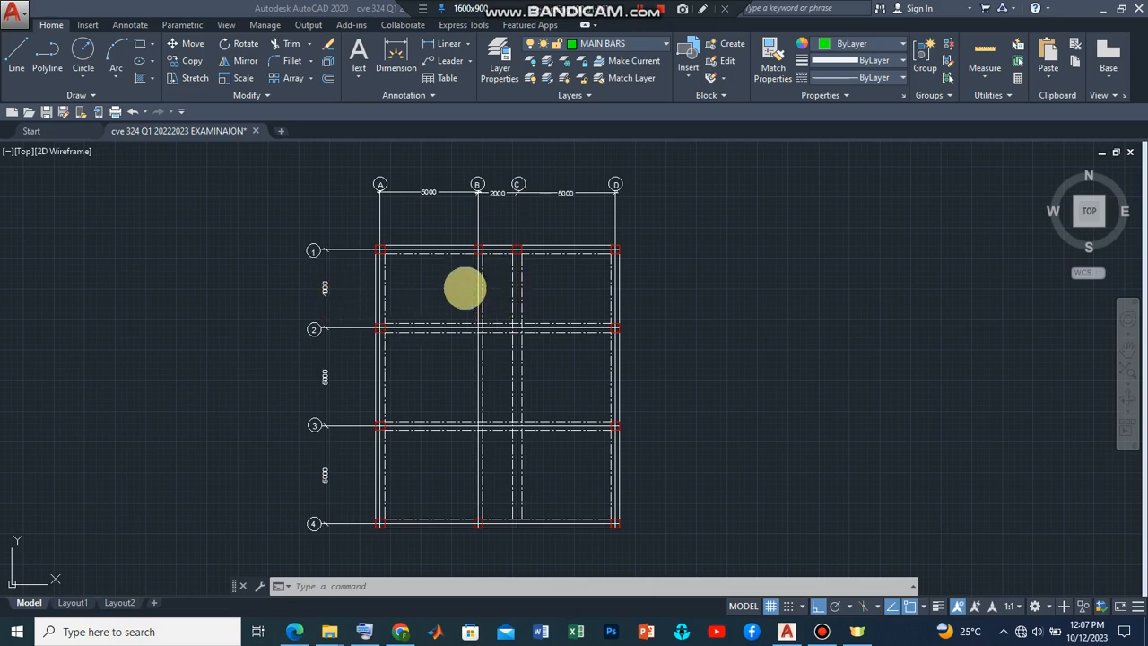
left_click_drag(465, 289, 433, 330)
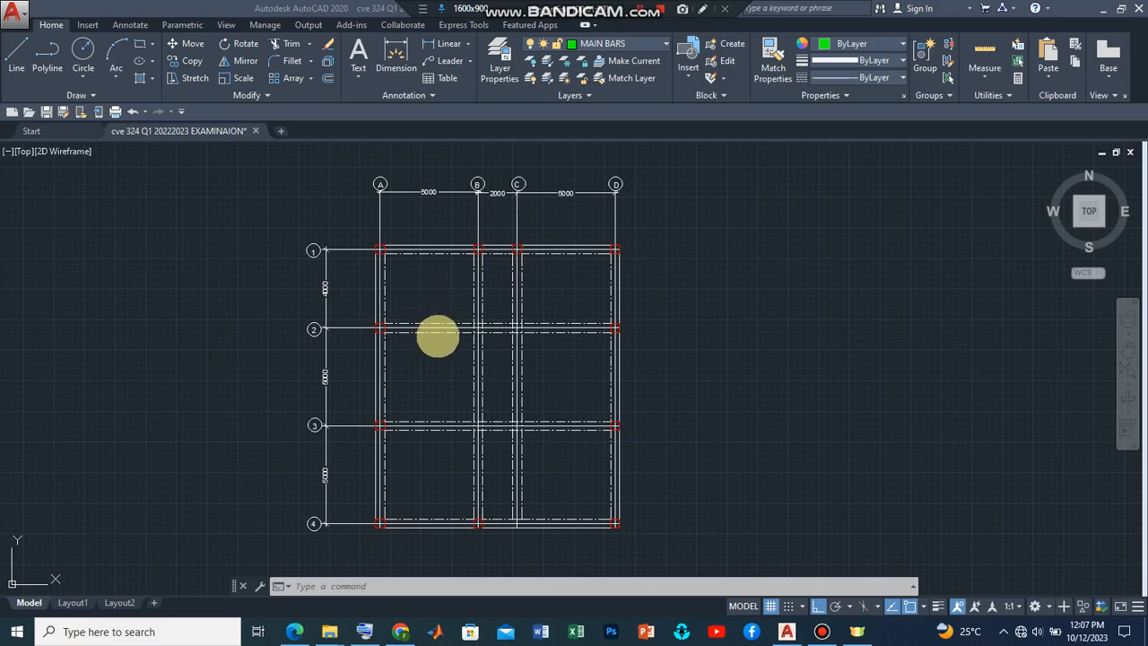
left_click_drag(437, 337, 448, 301)
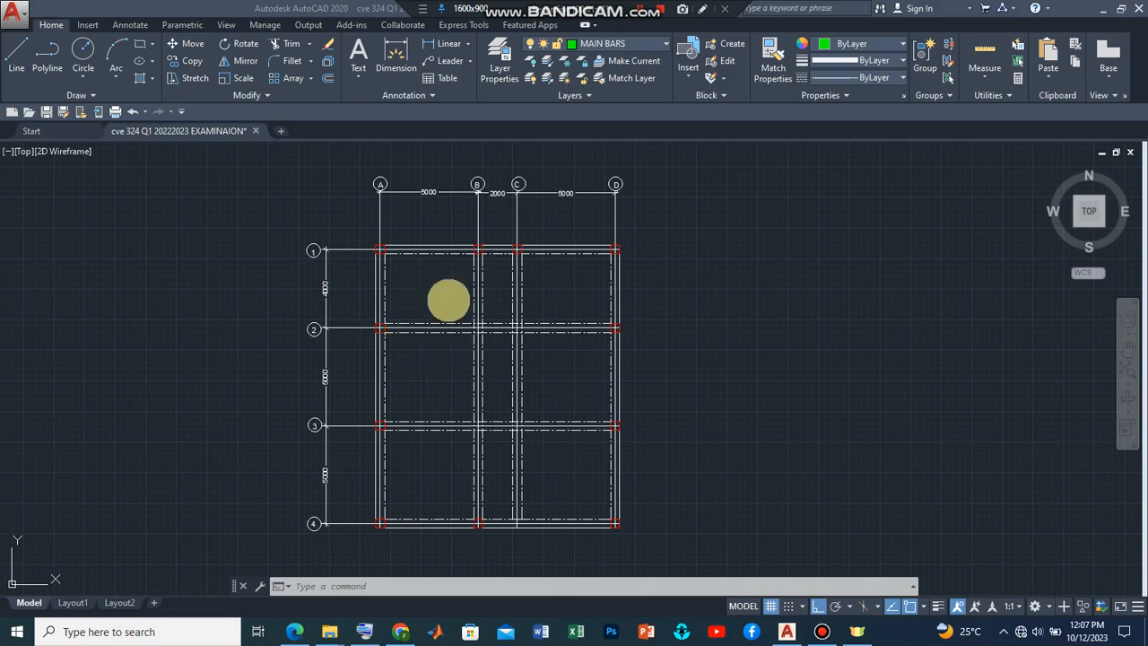
left_click_drag(449, 301, 462, 329)
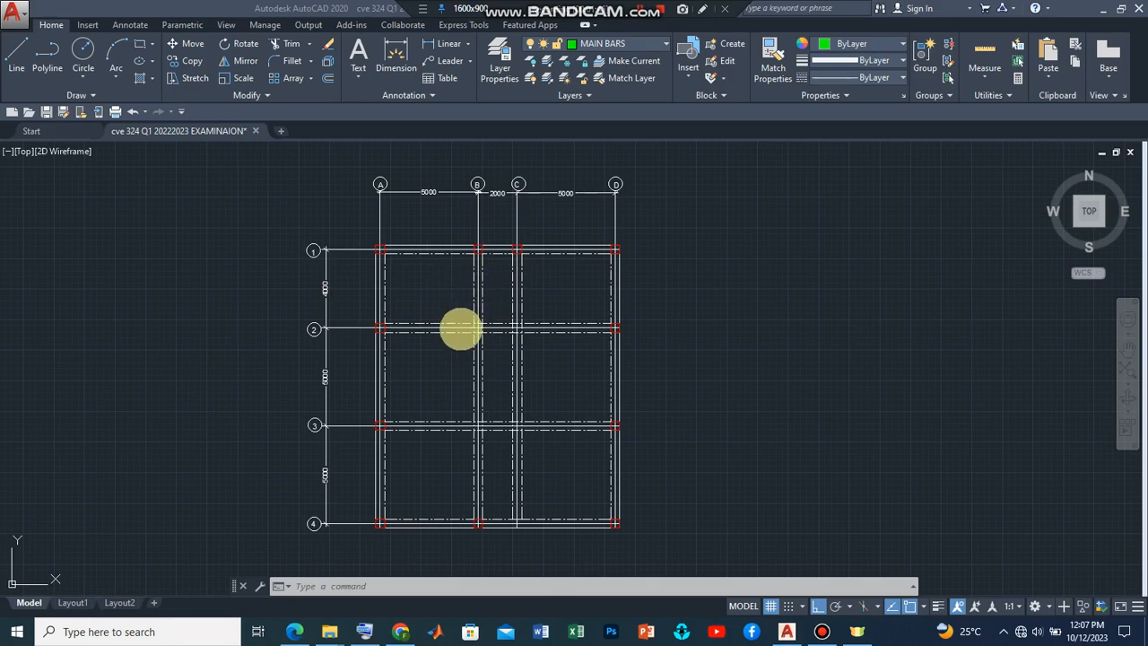
left_click_drag(460, 327, 452, 308)
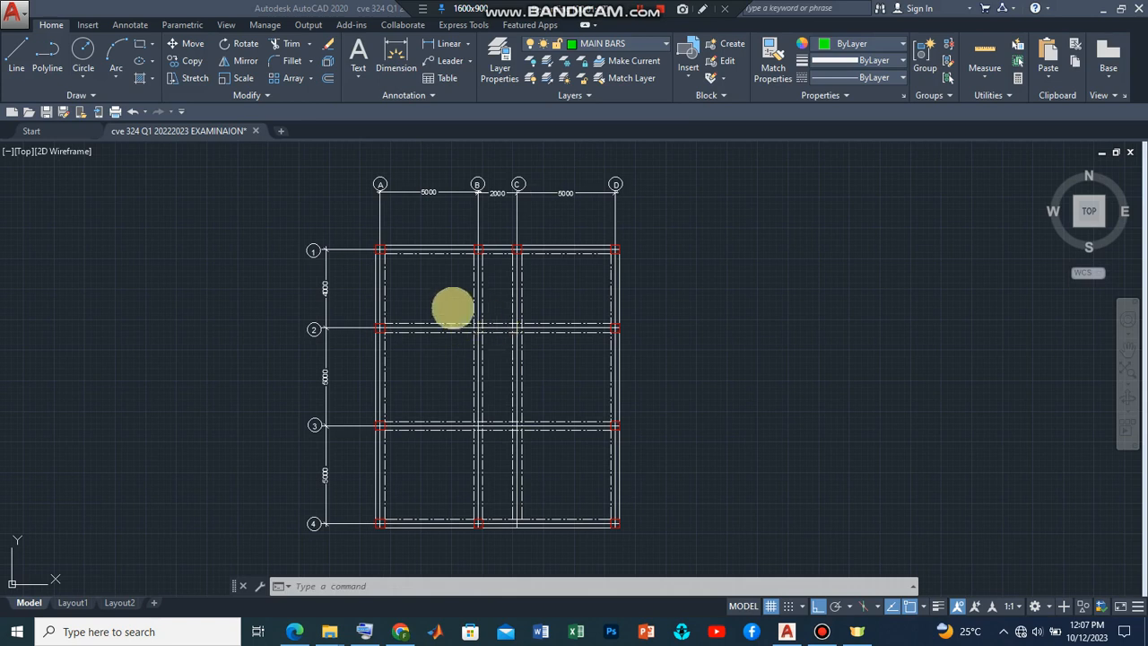
left_click_drag(453, 307, 434, 318)
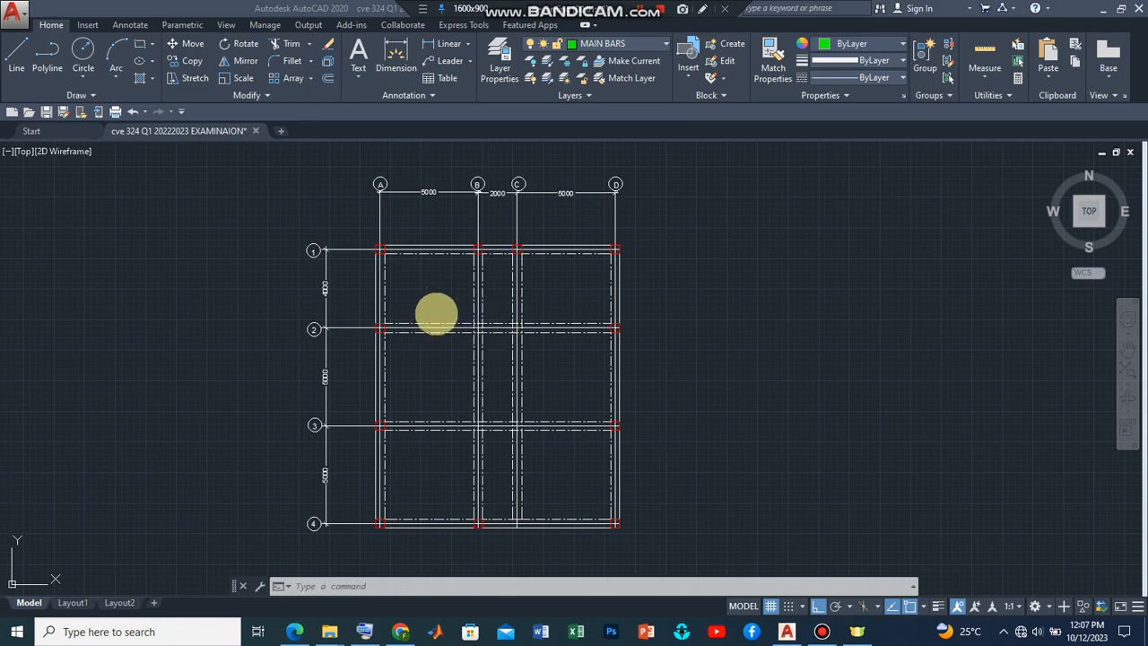
left_click_drag(437, 314, 446, 292)
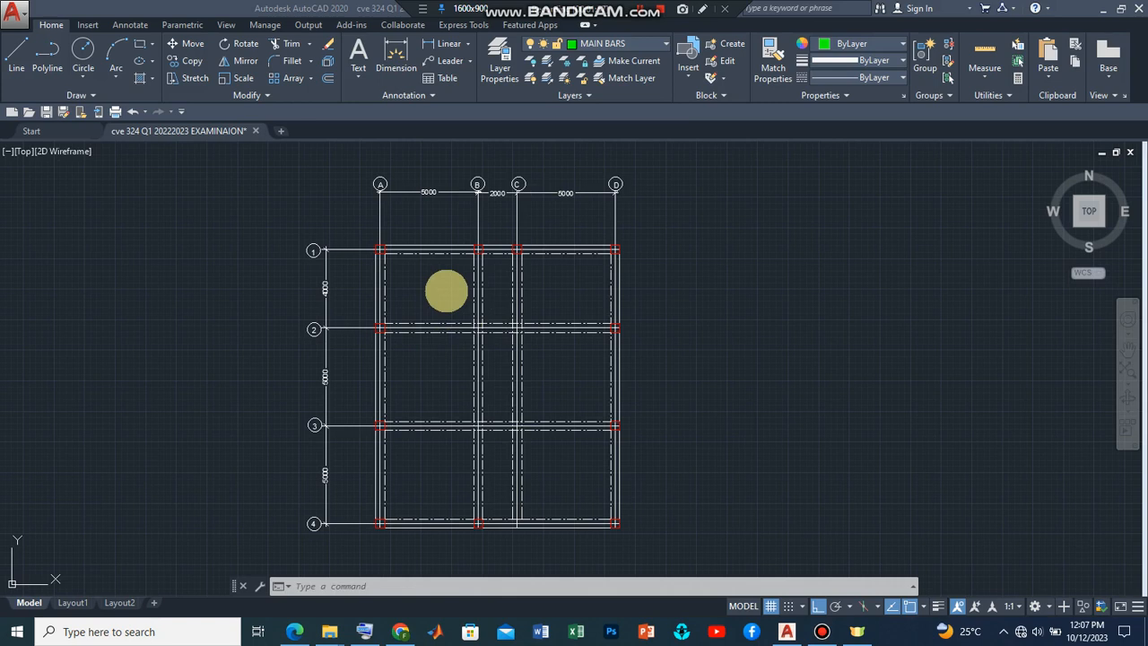
left_click_drag(446, 291, 559, 314)
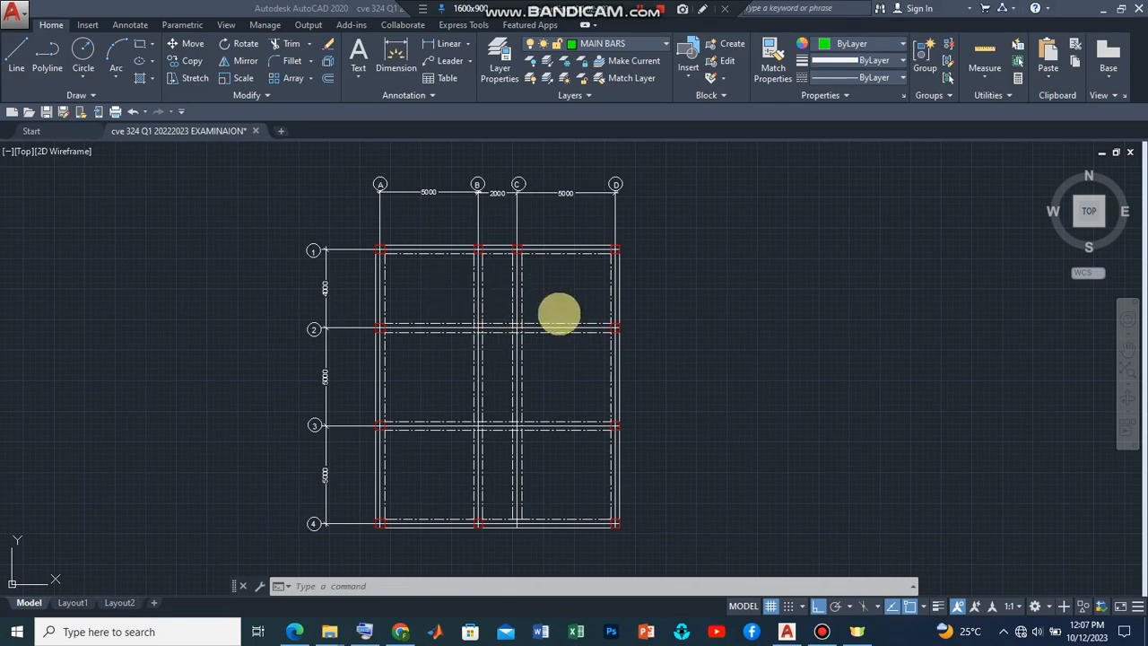
left_click_drag(559, 314, 410, 296)
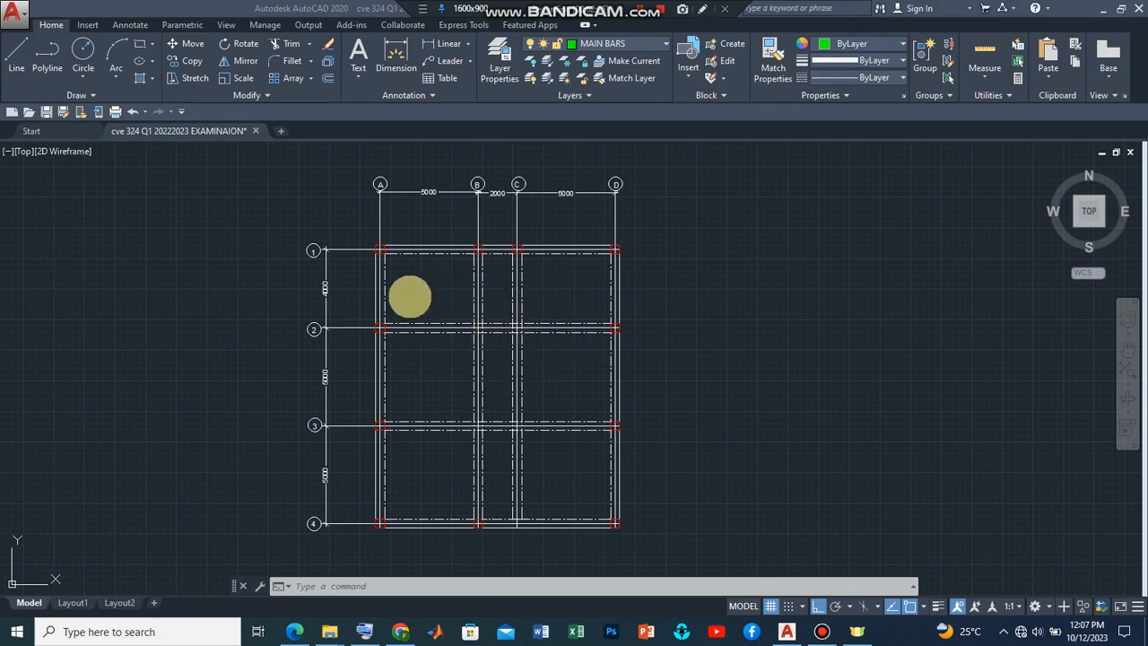
left_click_drag(410, 297, 419, 318)
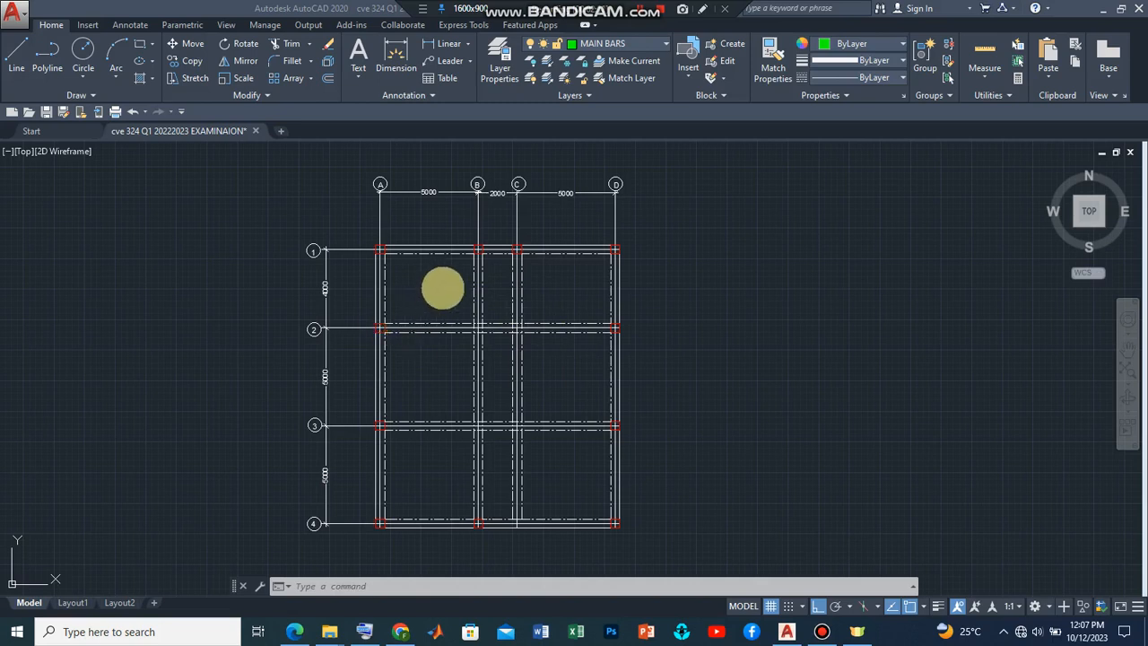
left_click_drag(443, 289, 478, 316)
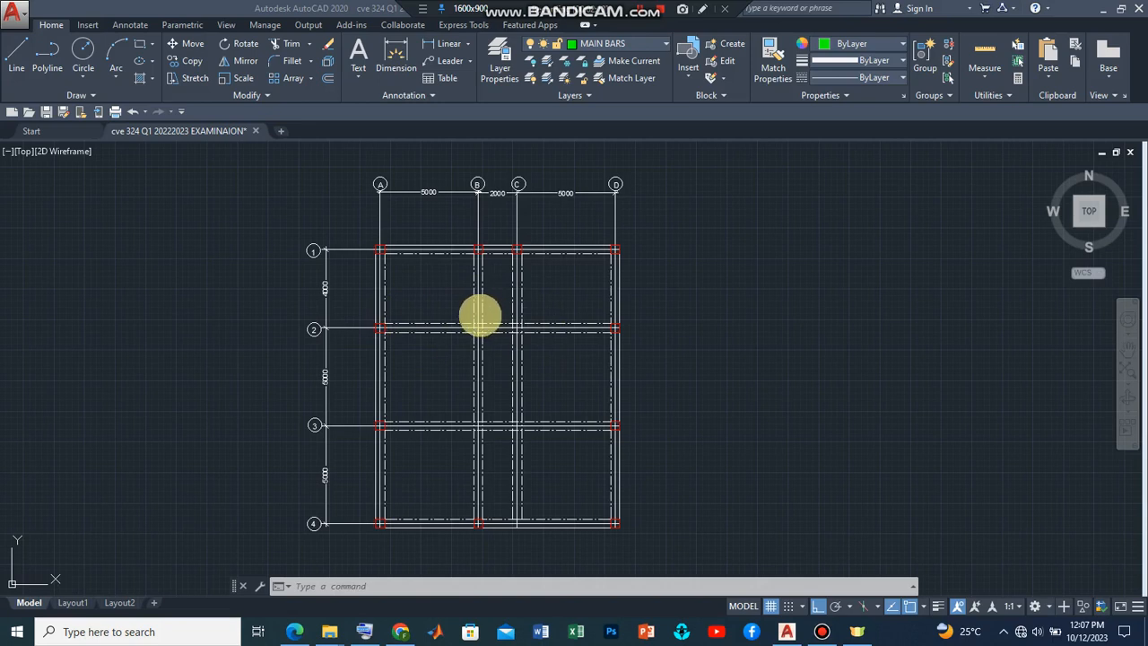
mouse_move(367, 332)
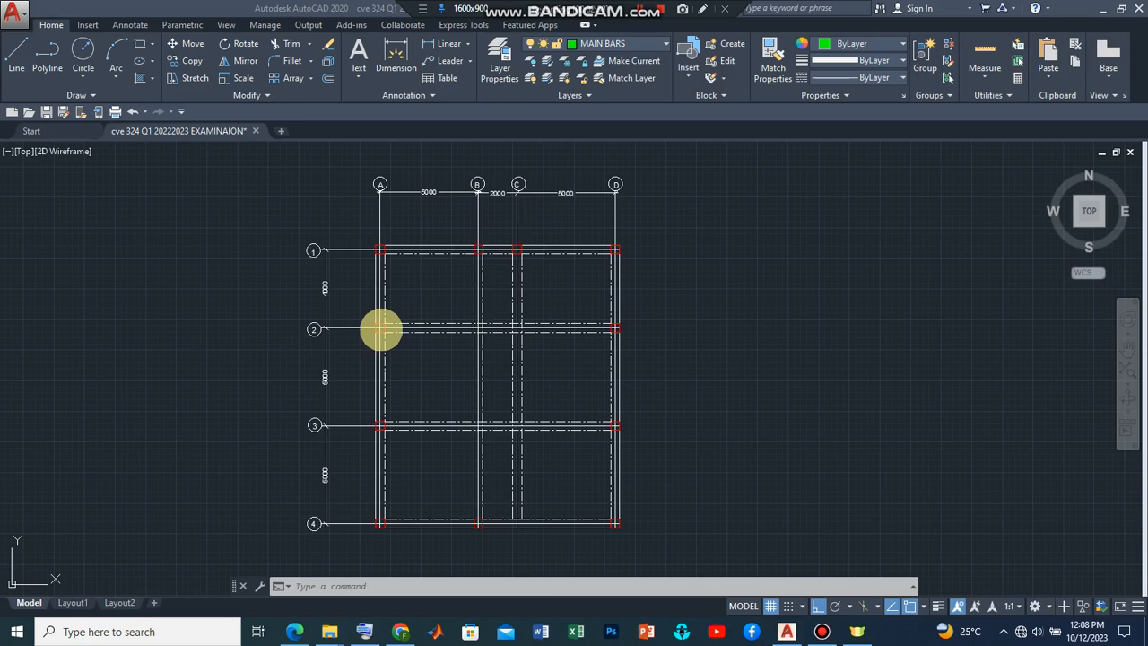
mouse_move(420, 325)
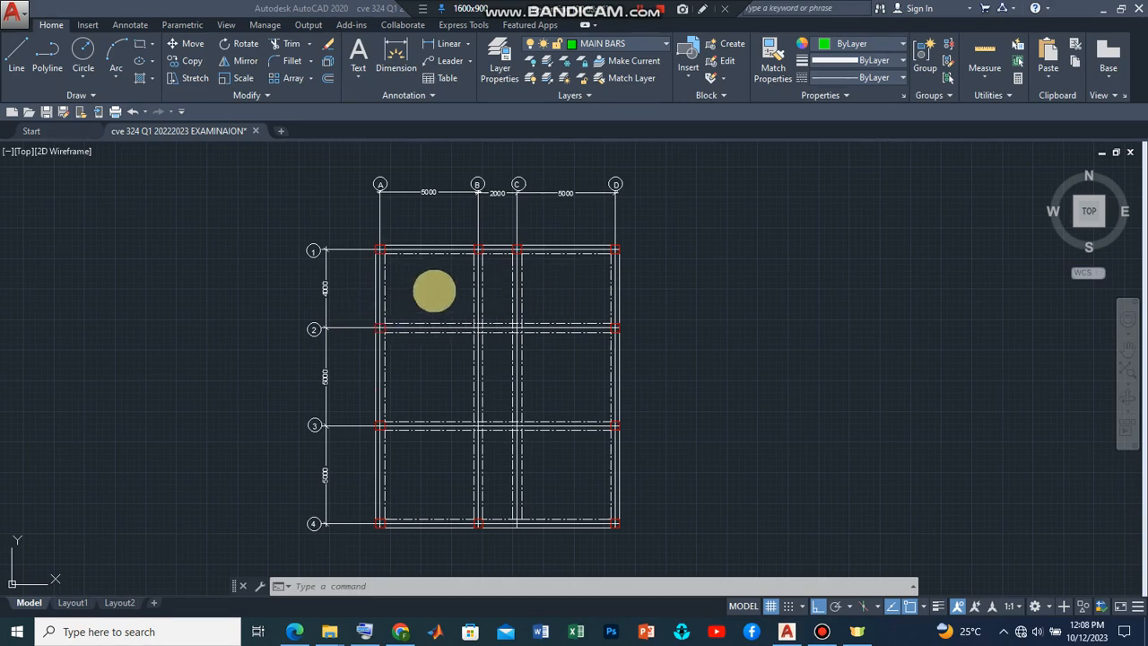
left_click_drag(434, 290, 488, 287)
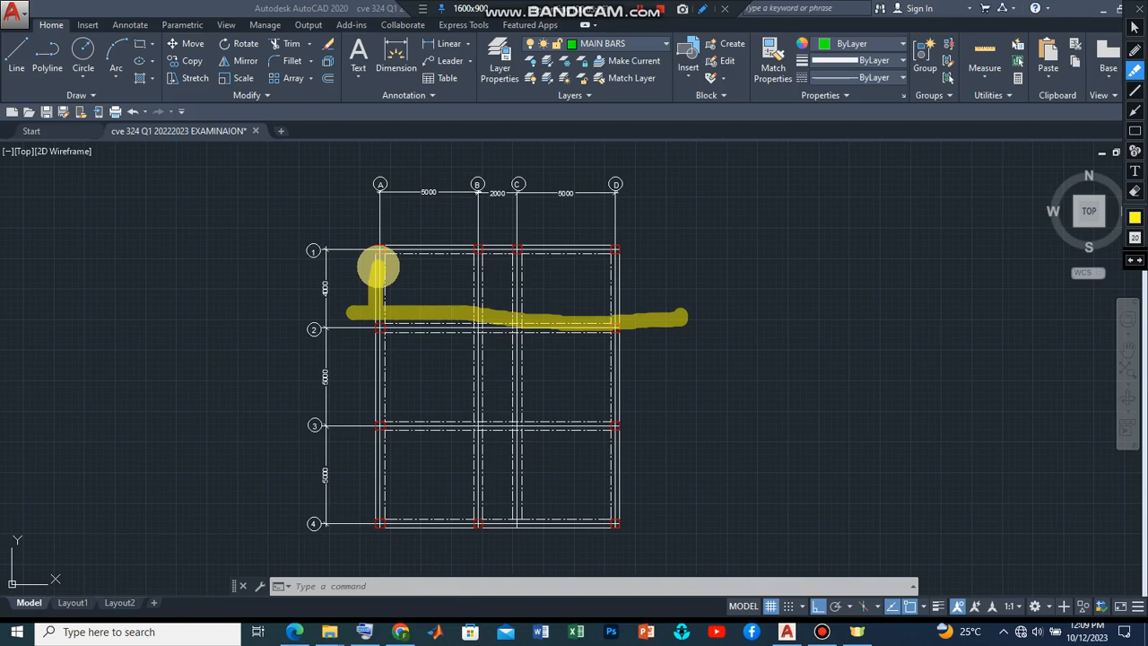
left_click_drag(382, 265, 404, 359)
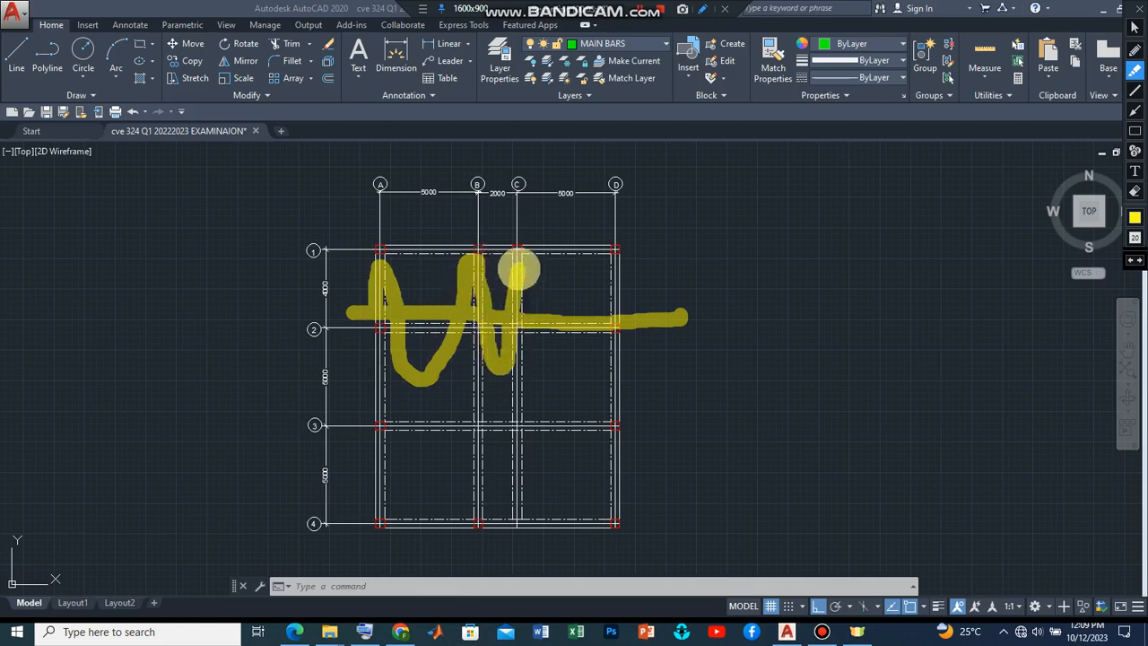
left_click_drag(515, 269, 552, 376)
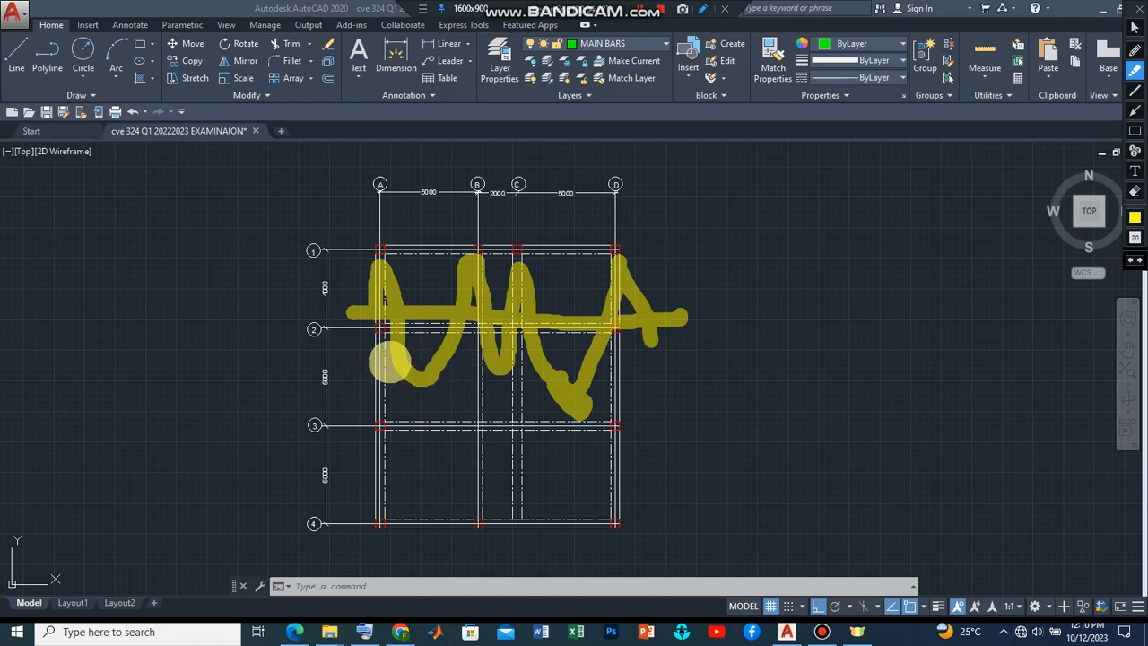
mouse_move(337, 314)
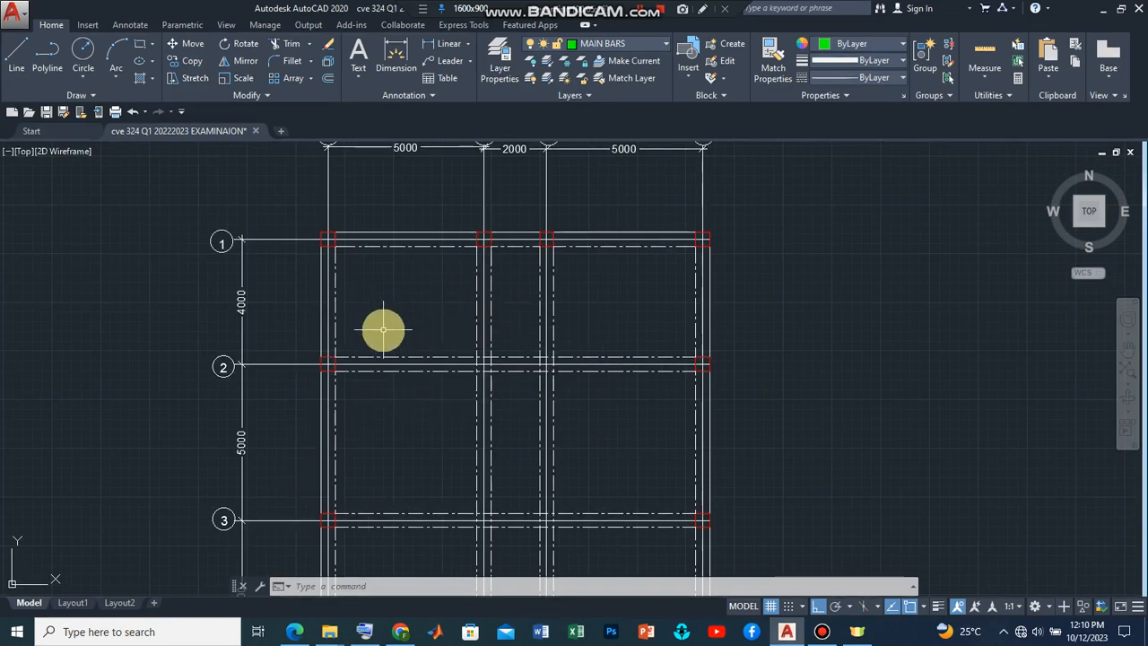
left_click_drag(383, 330, 389, 304)
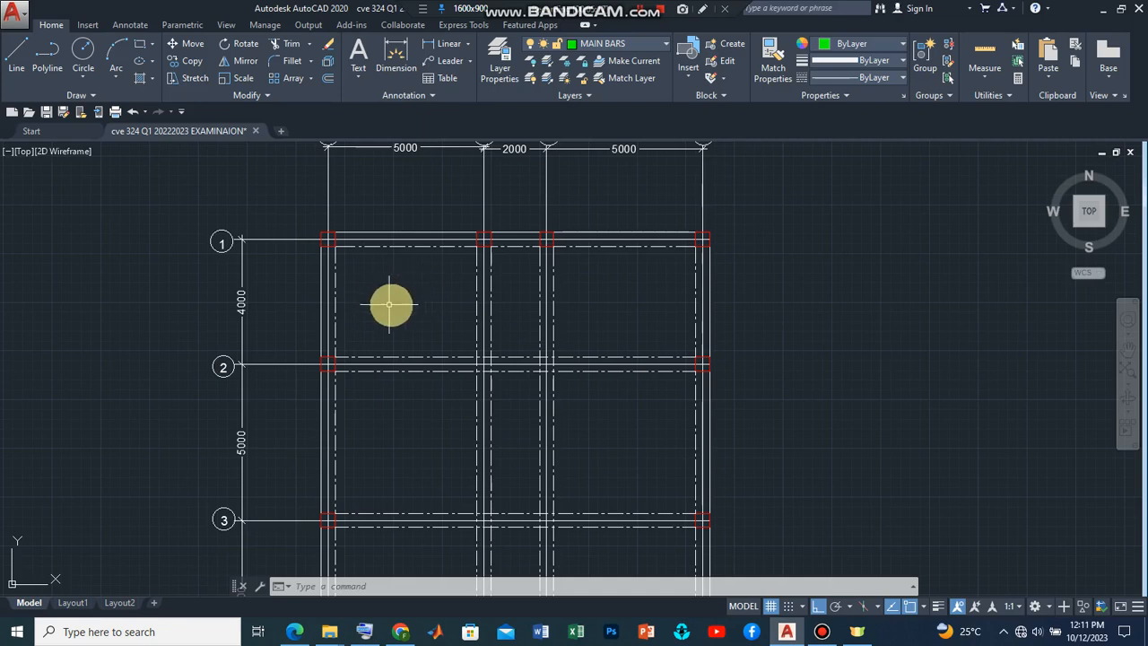
mouse_move(446, 320)
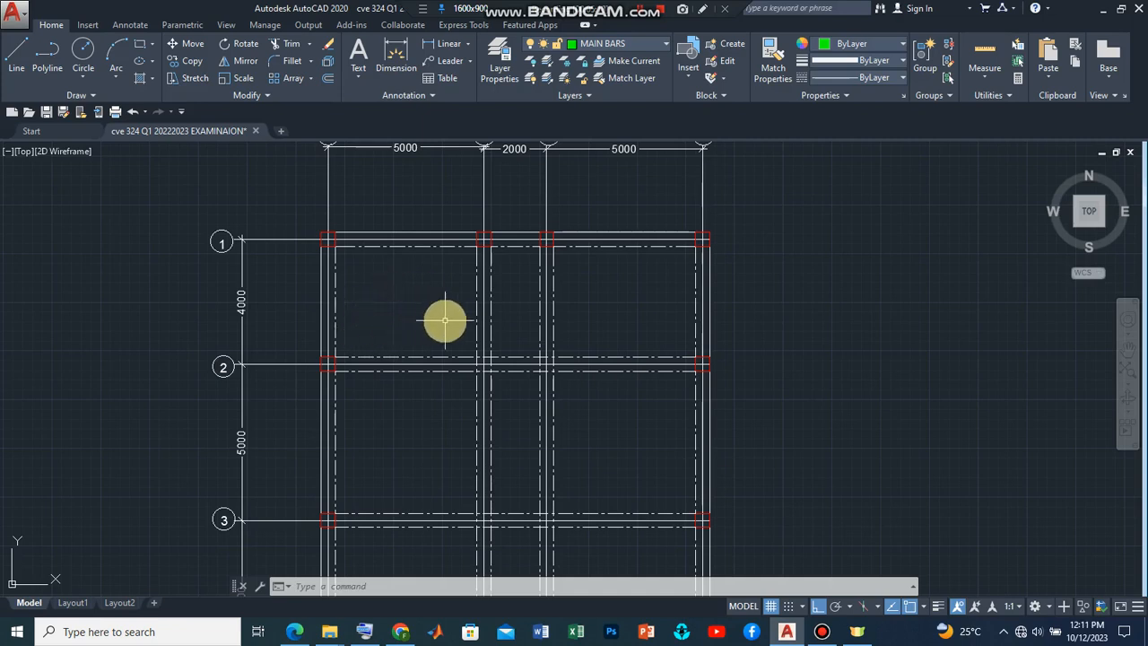
mouse_move(423, 334)
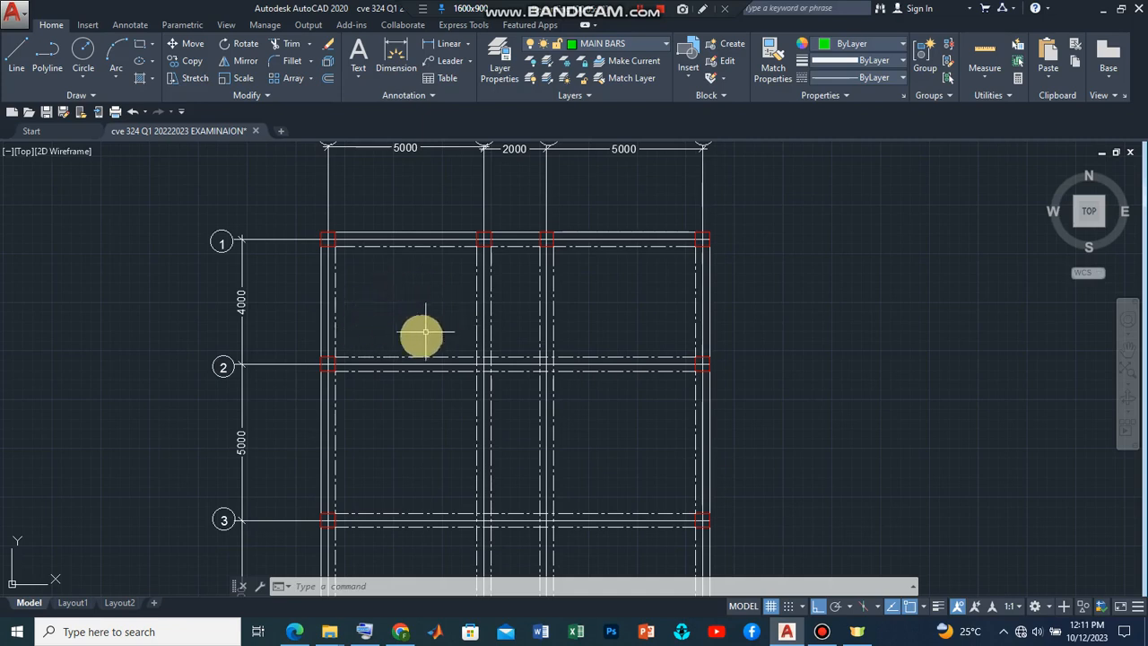
mouse_move(420, 321)
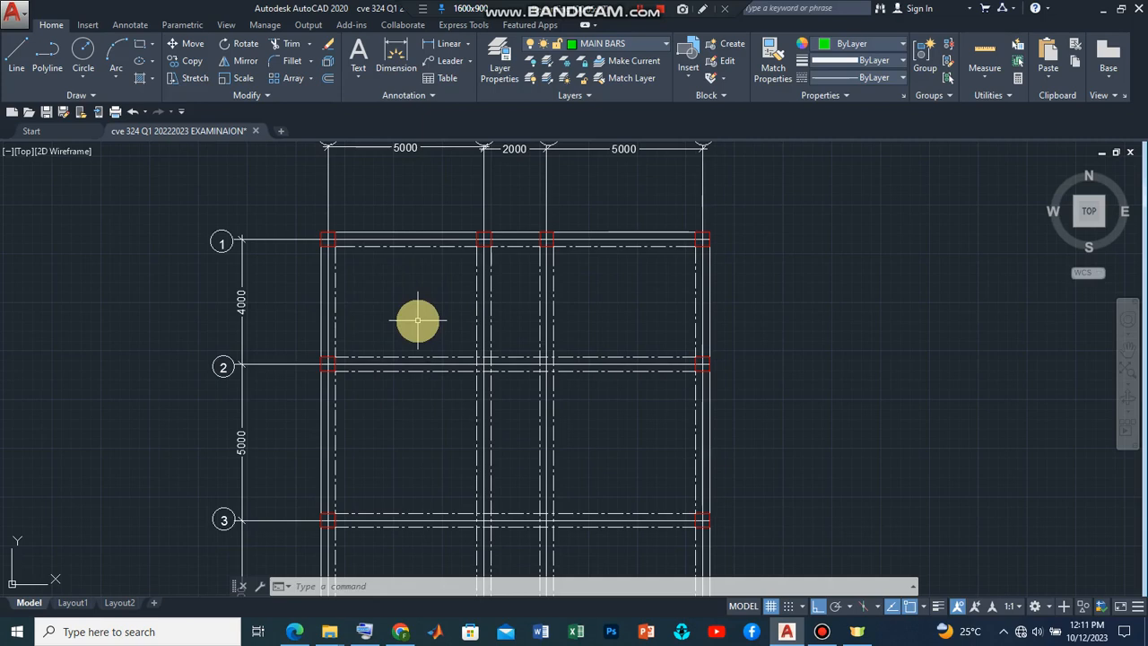
mouse_move(435, 240)
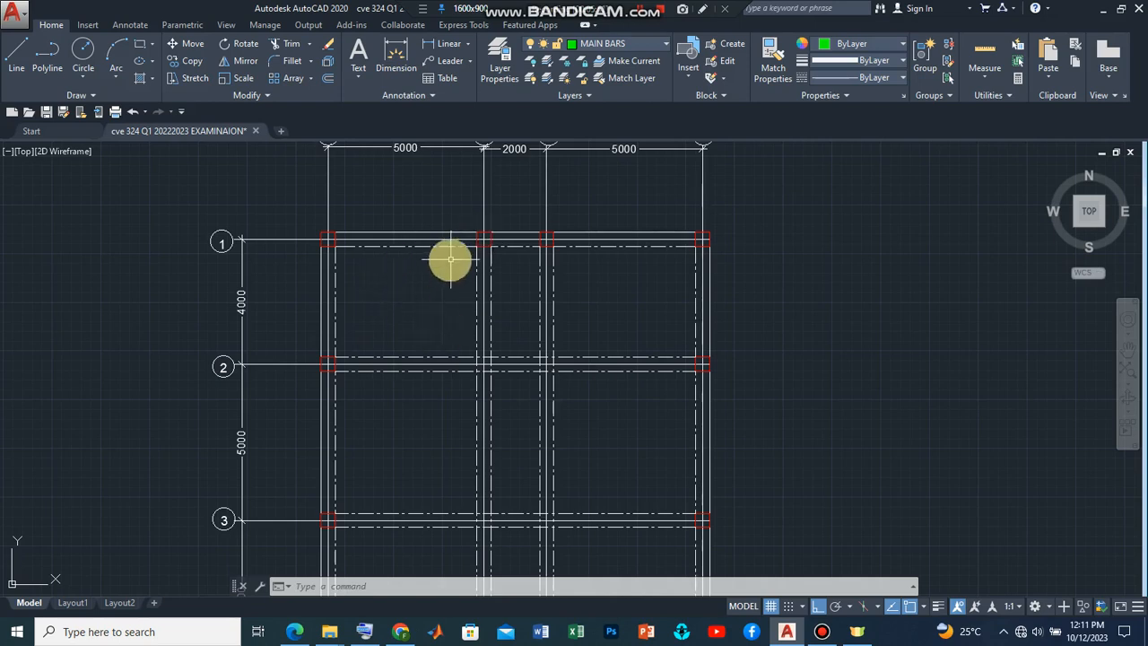
mouse_move(451, 345)
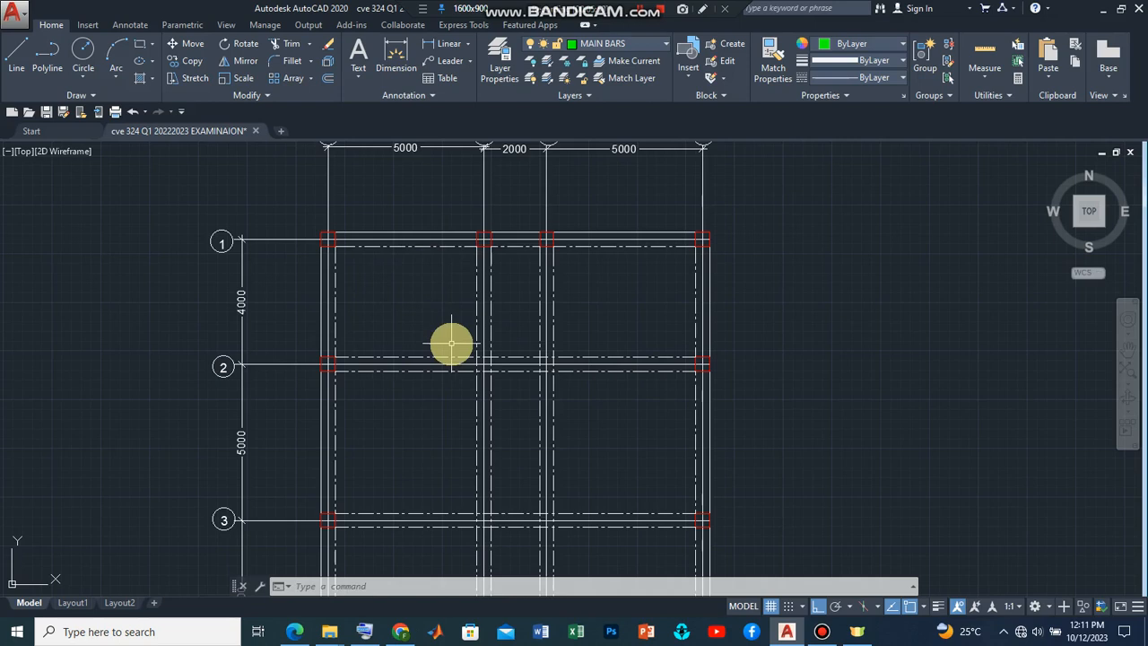
mouse_move(361, 251)
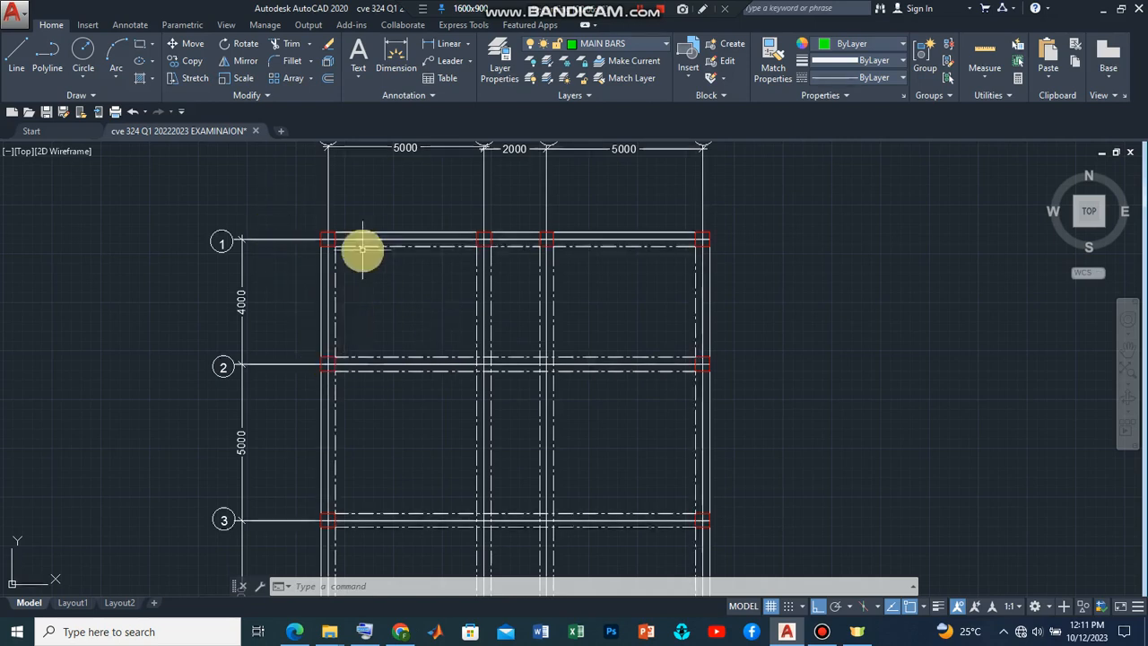
mouse_move(352, 320)
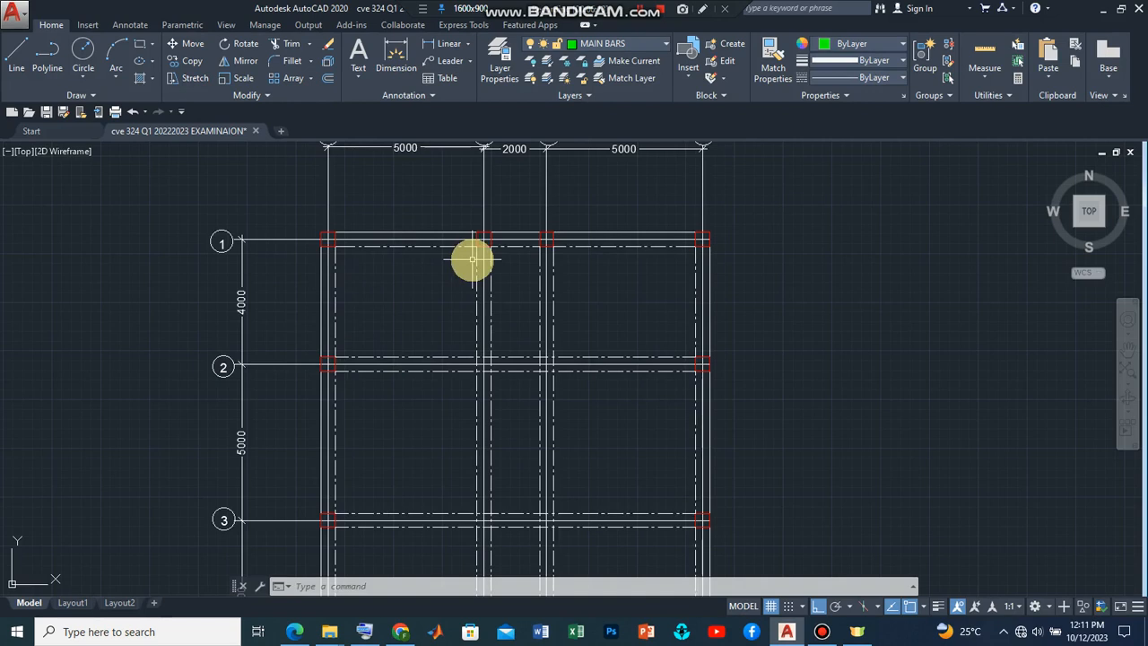
mouse_move(475, 256)
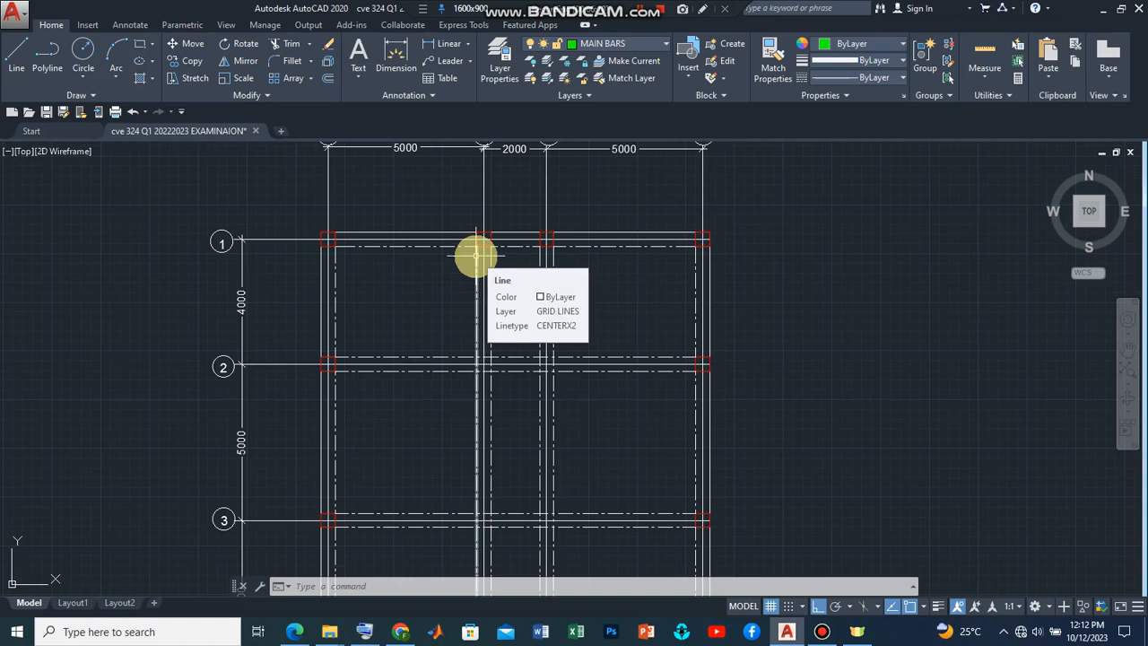
mouse_move(474, 289)
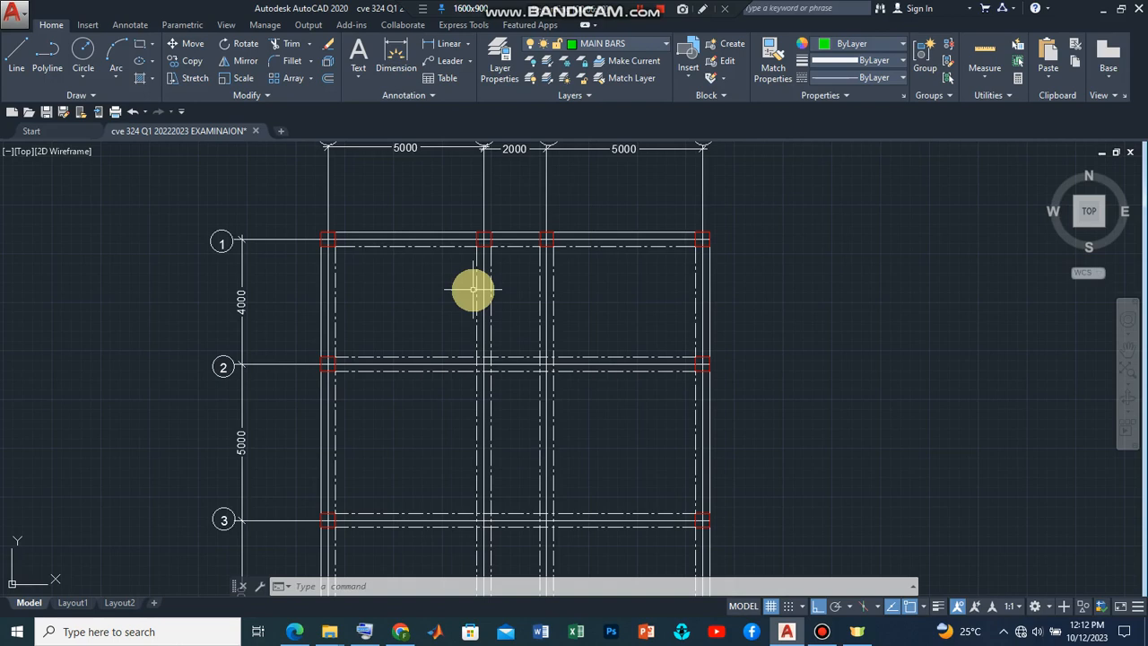
mouse_move(437, 253)
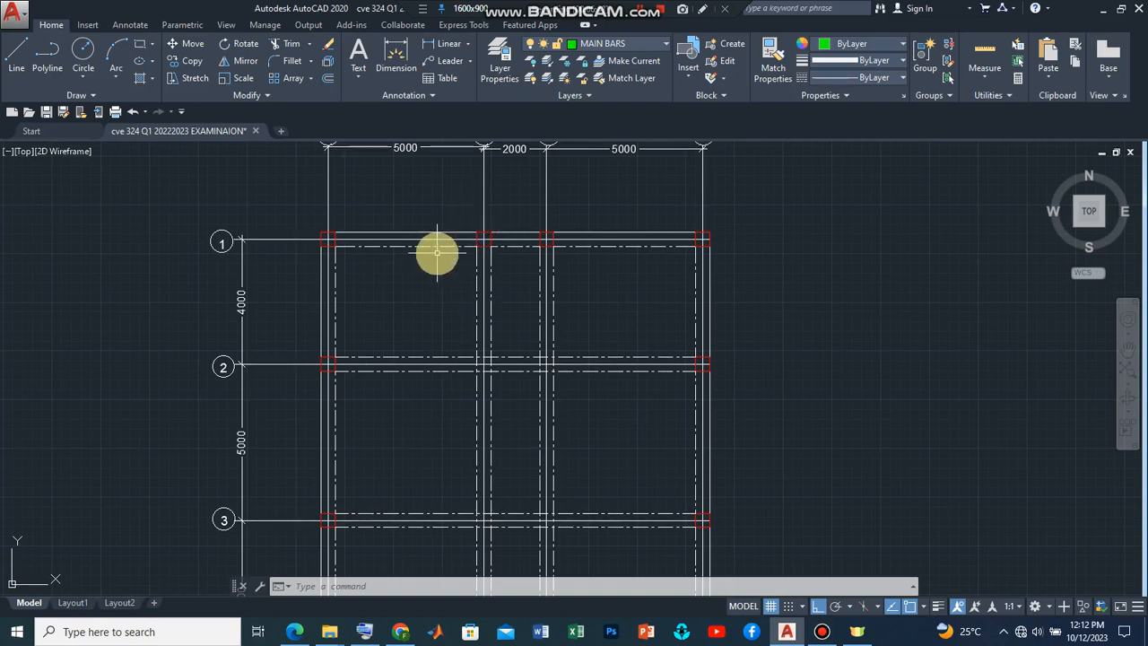
mouse_move(456, 295)
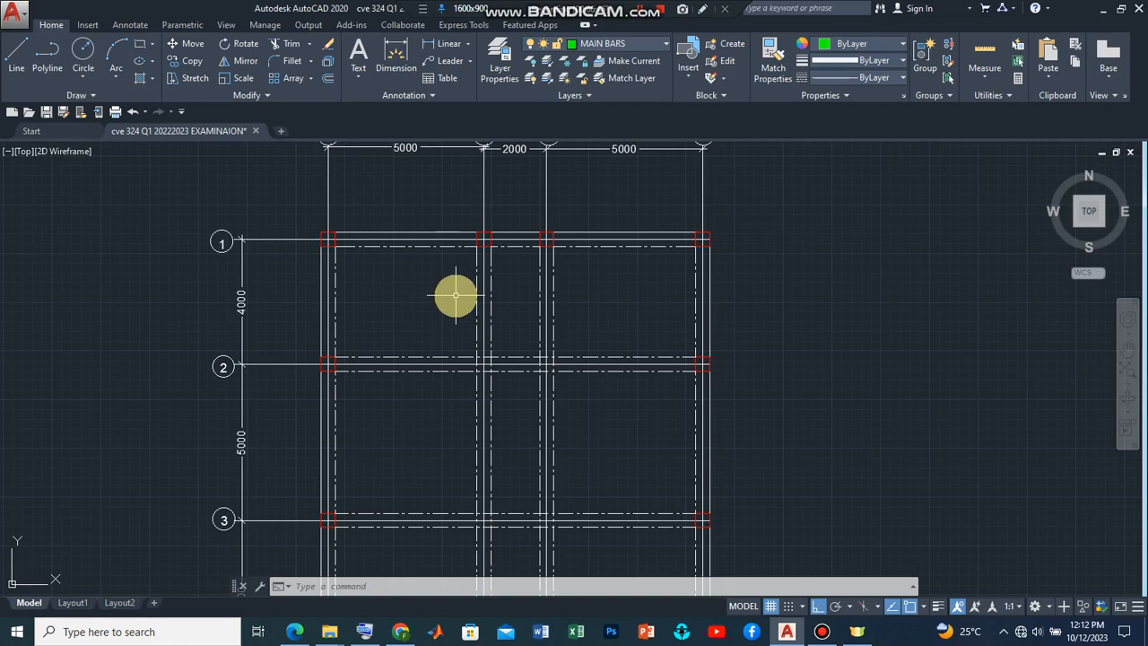
mouse_move(457, 308)
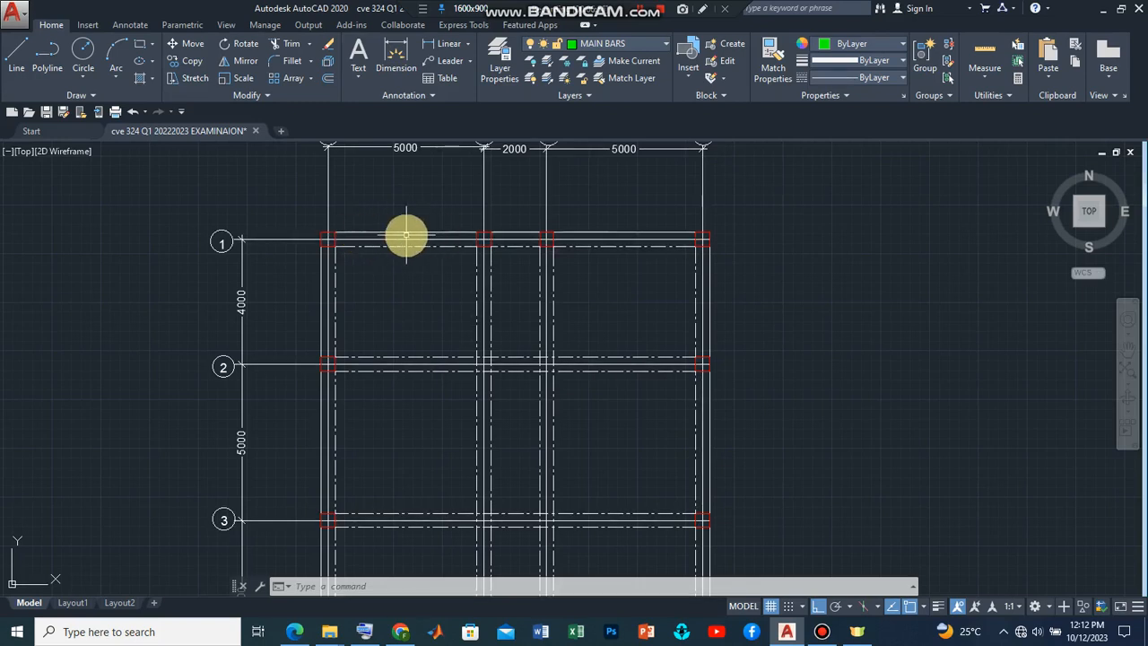
mouse_move(327, 324)
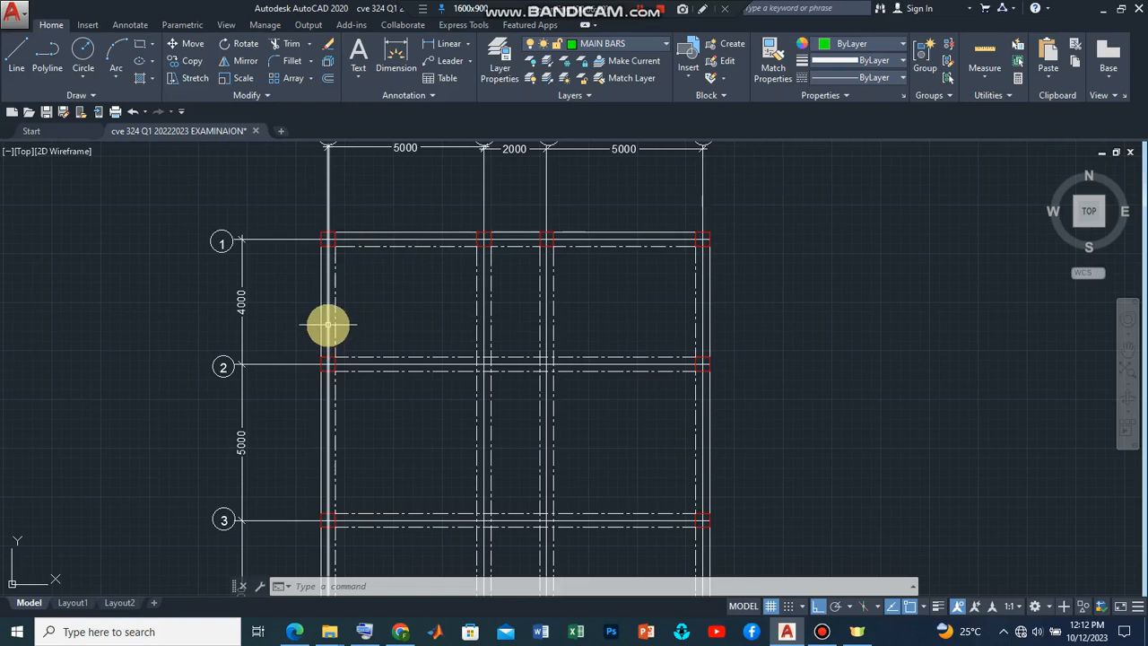
mouse_move(523, 318)
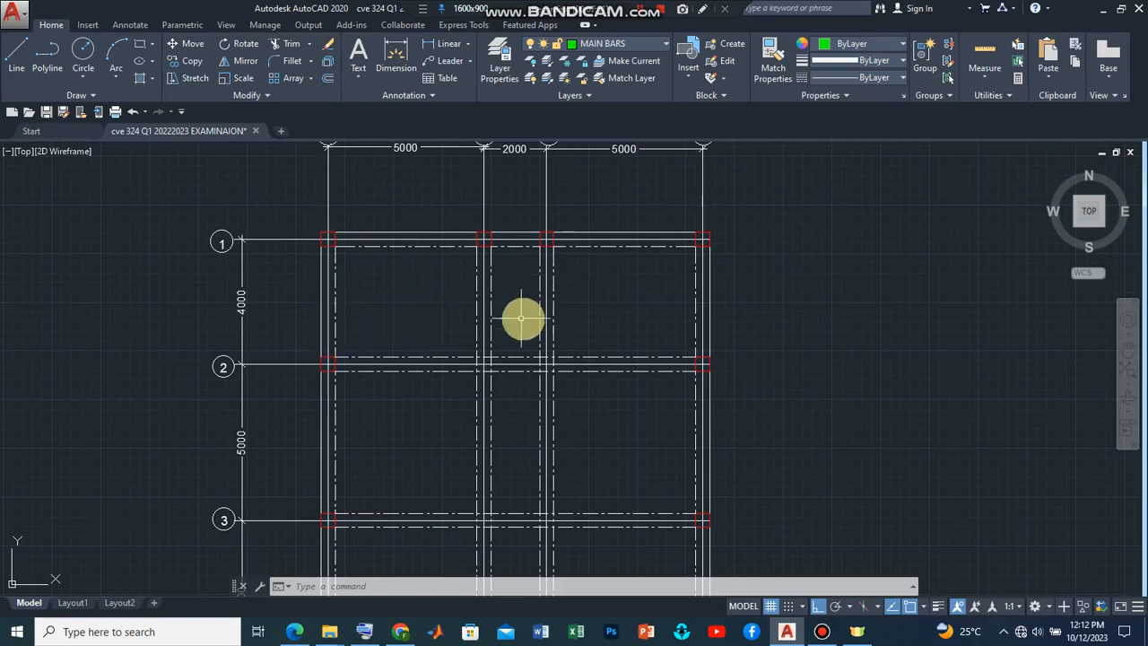
mouse_move(516, 240)
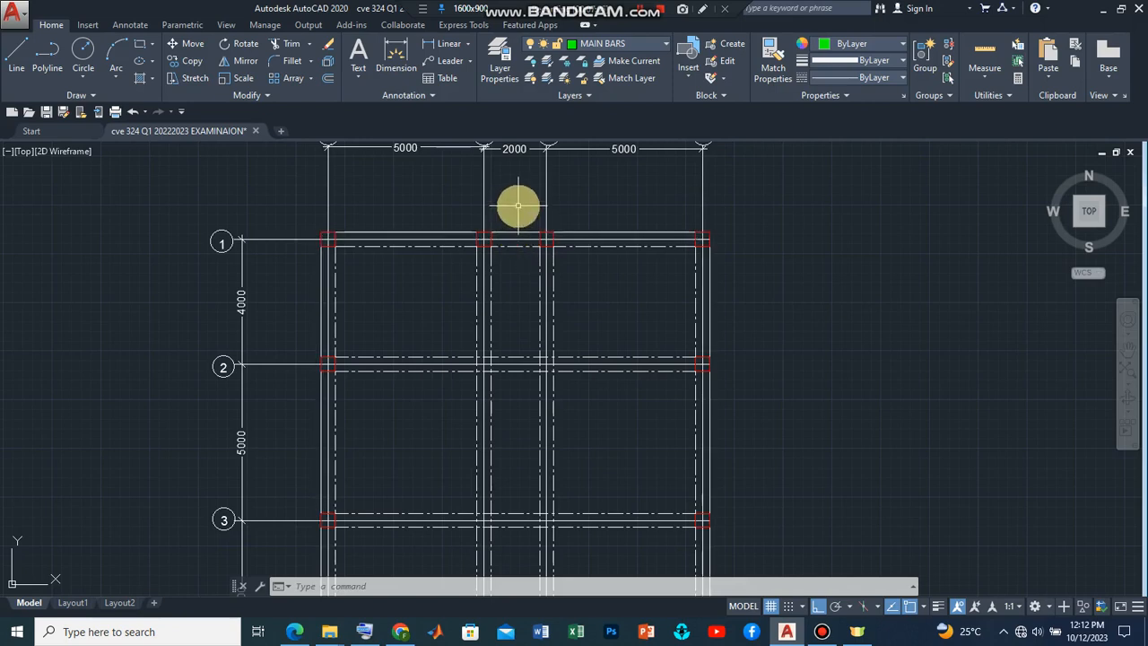
mouse_move(505, 282)
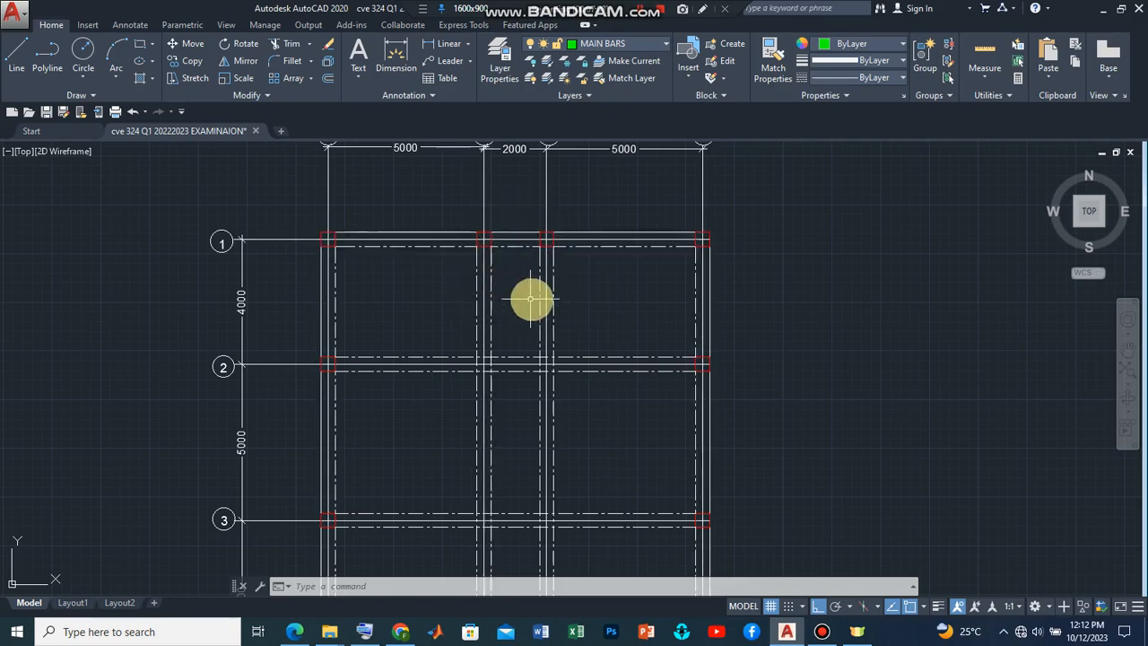
mouse_move(521, 374)
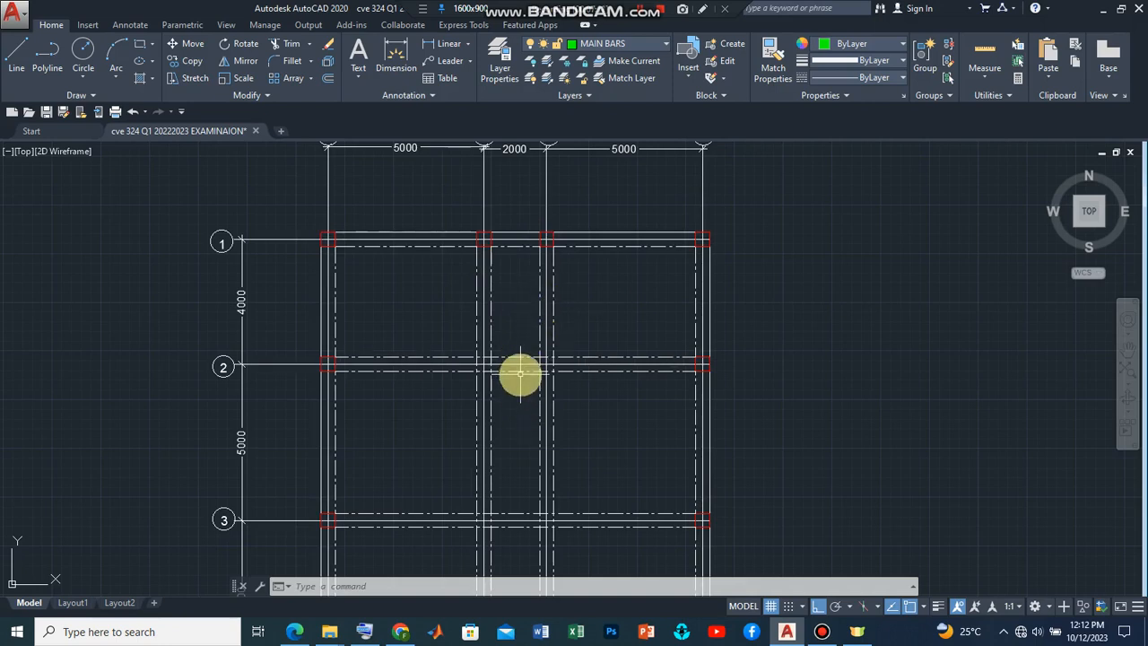
mouse_move(520, 341)
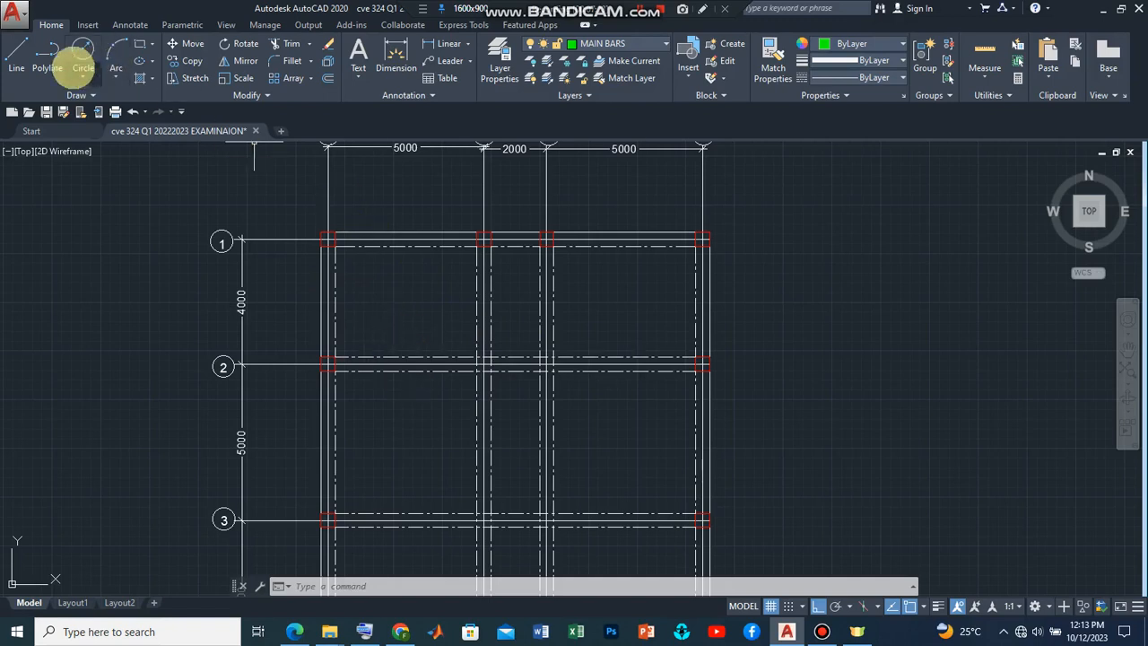
left_click(46, 54)
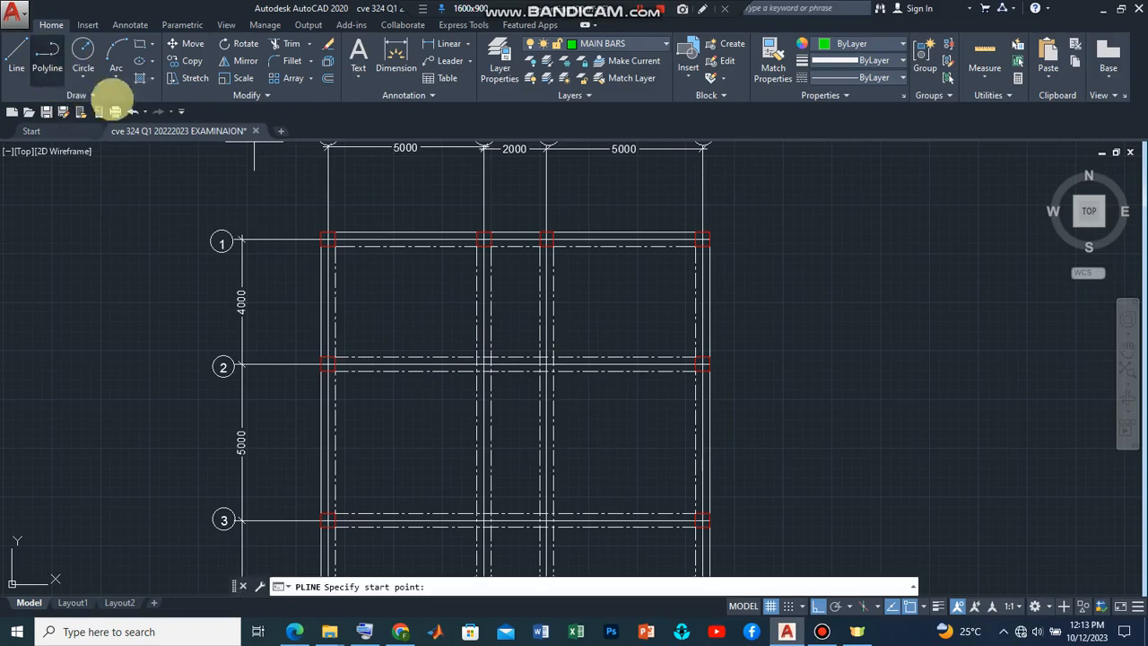
mouse_move(387, 366)
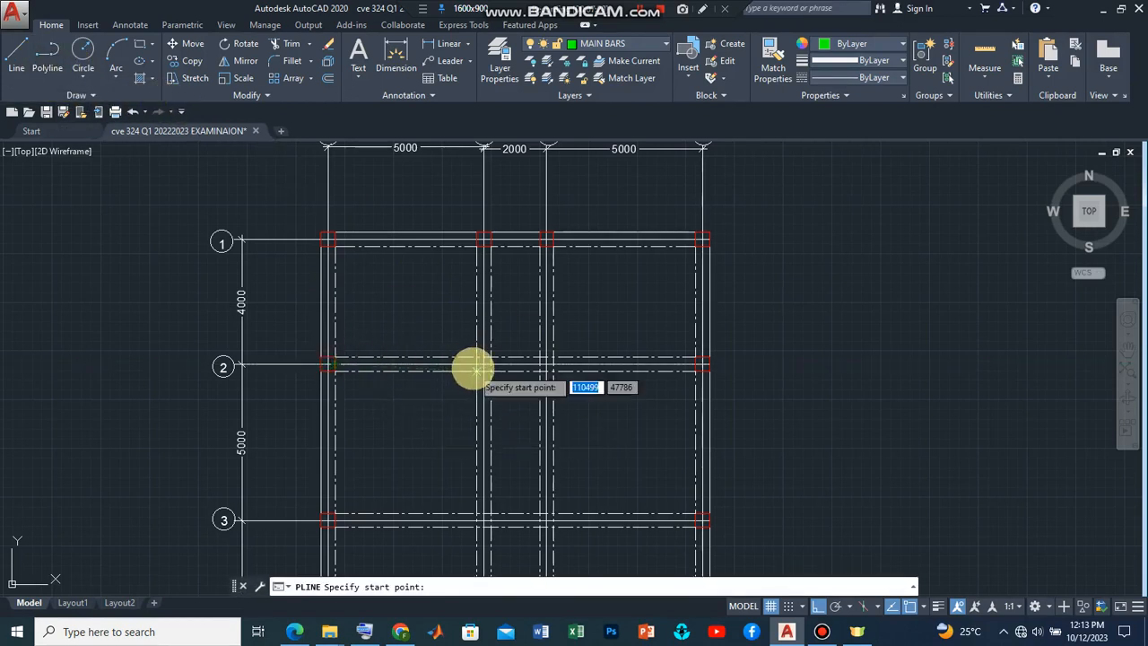
mouse_move(394, 363)
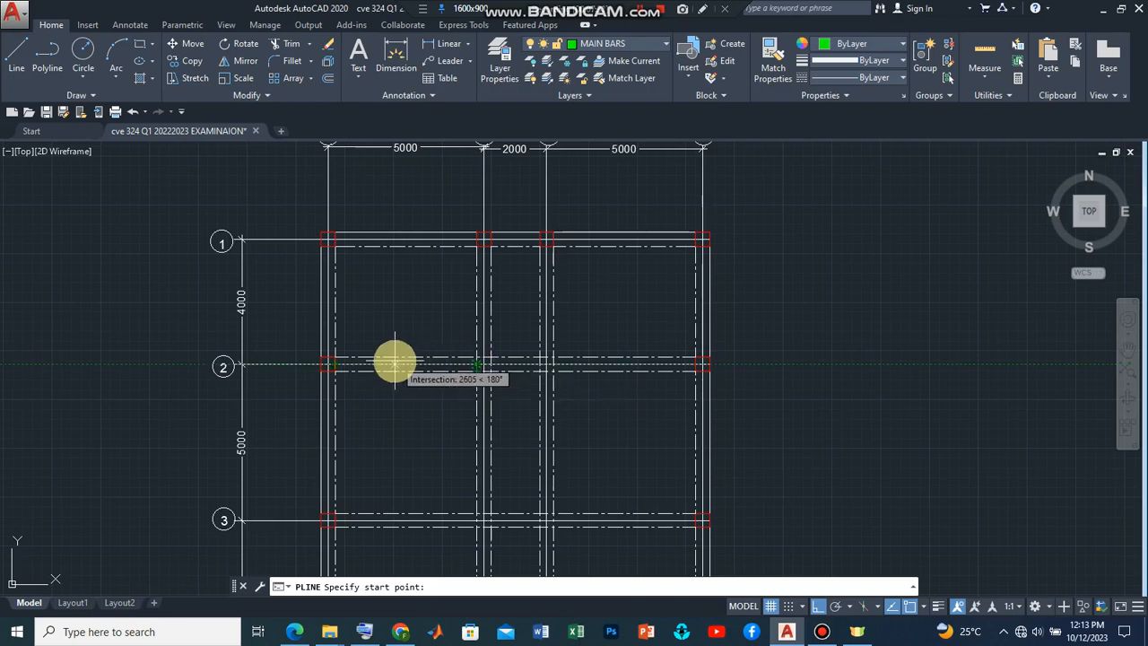
left_click(391, 366)
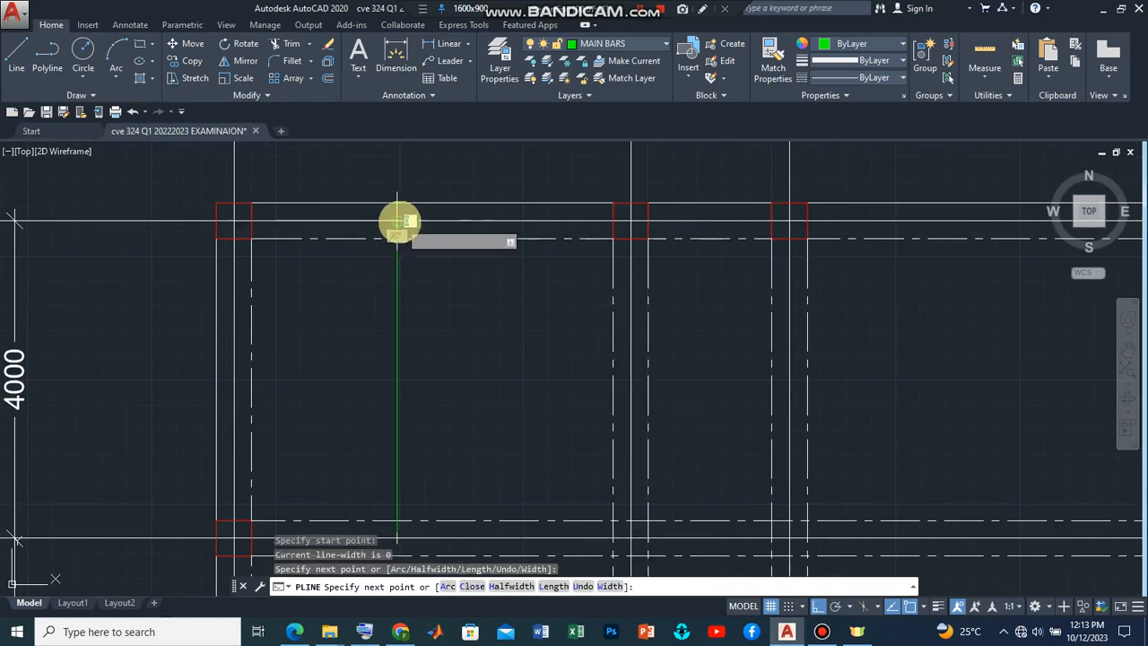
mouse_move(413, 220)
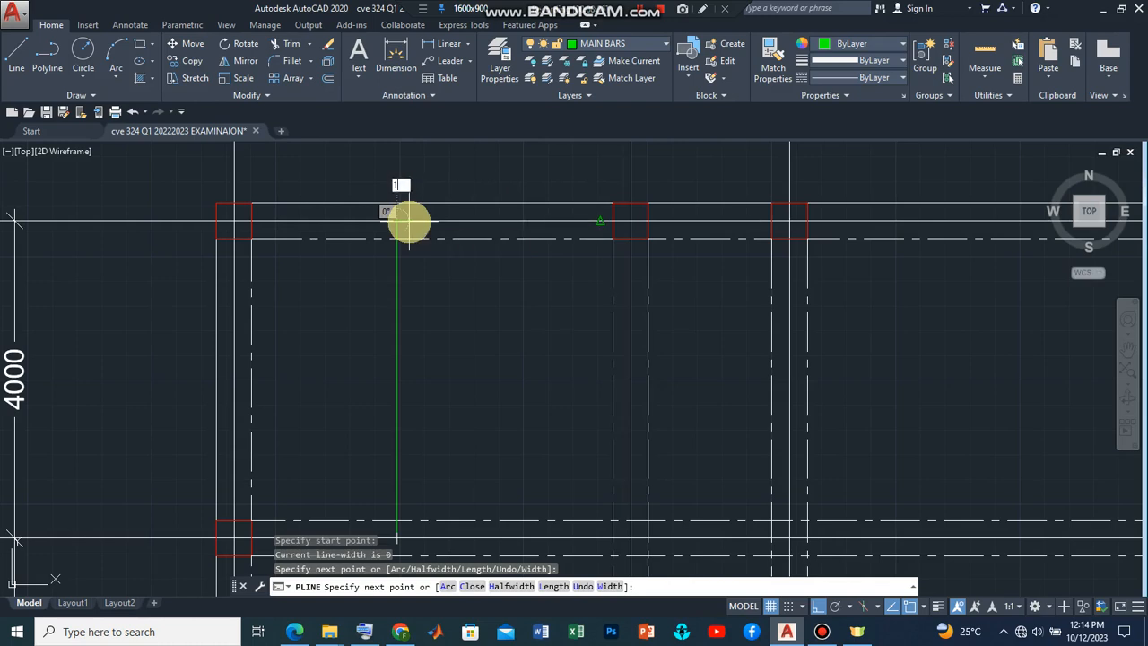
Give the bar a first leg 110 long from its start point.
type("110")
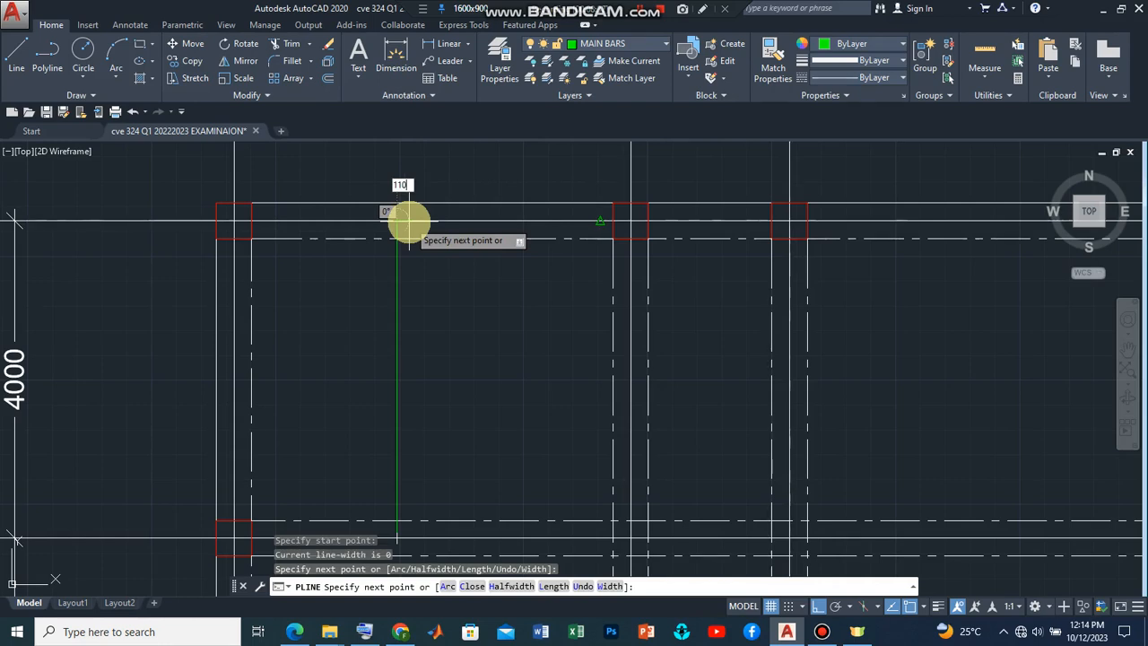
type("110")
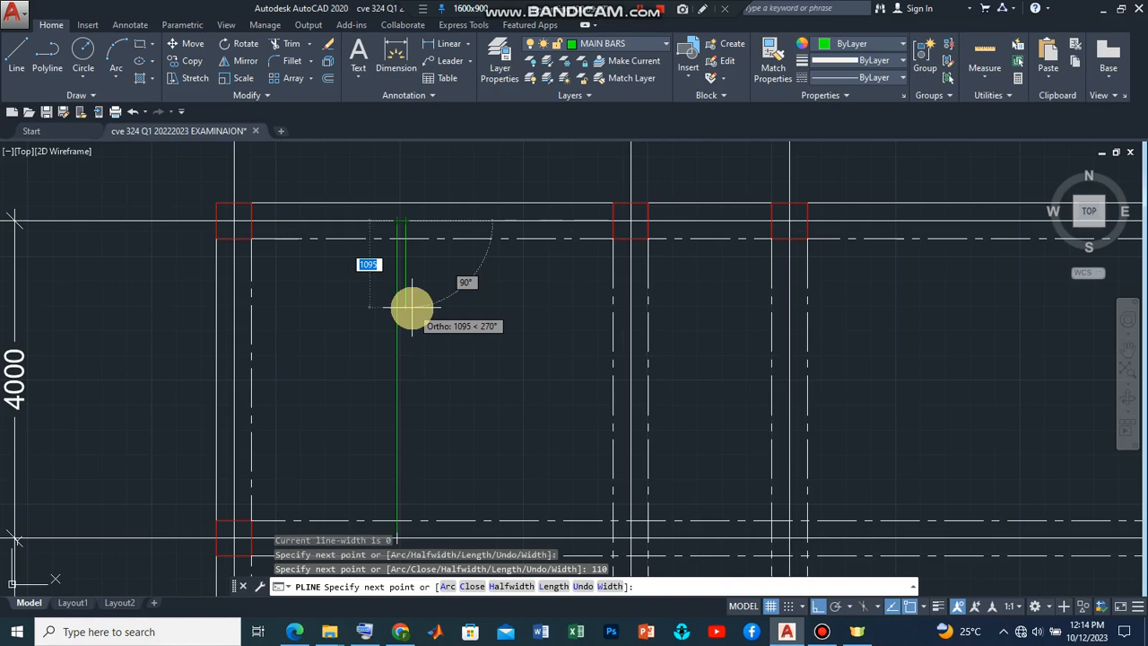
mouse_move(437, 263)
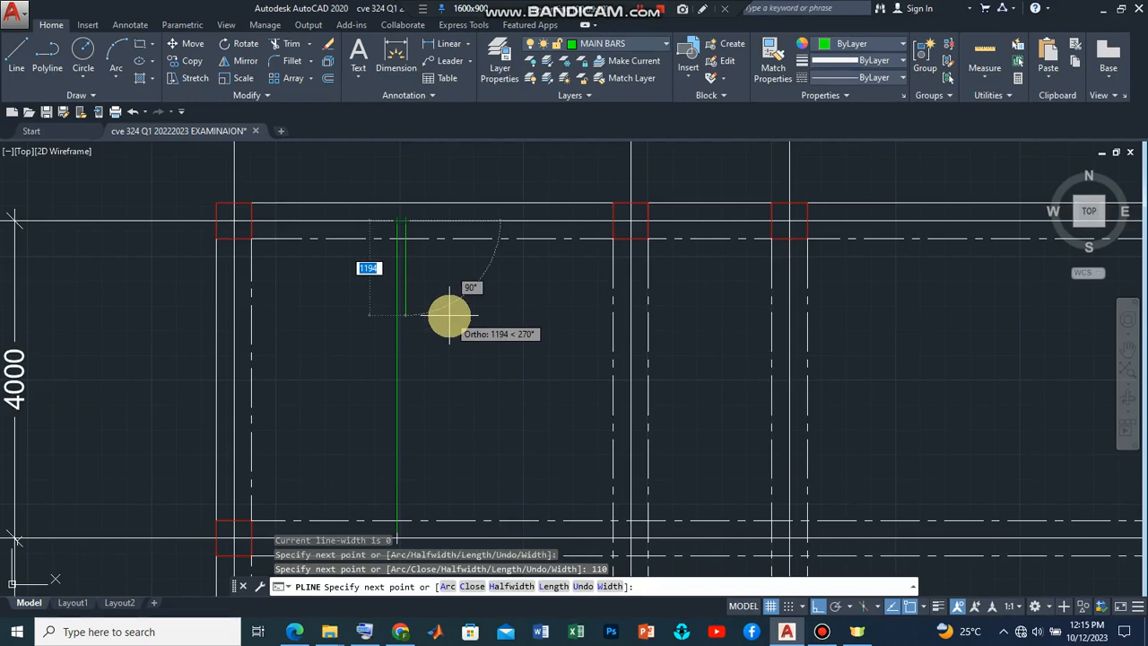
mouse_move(452, 339)
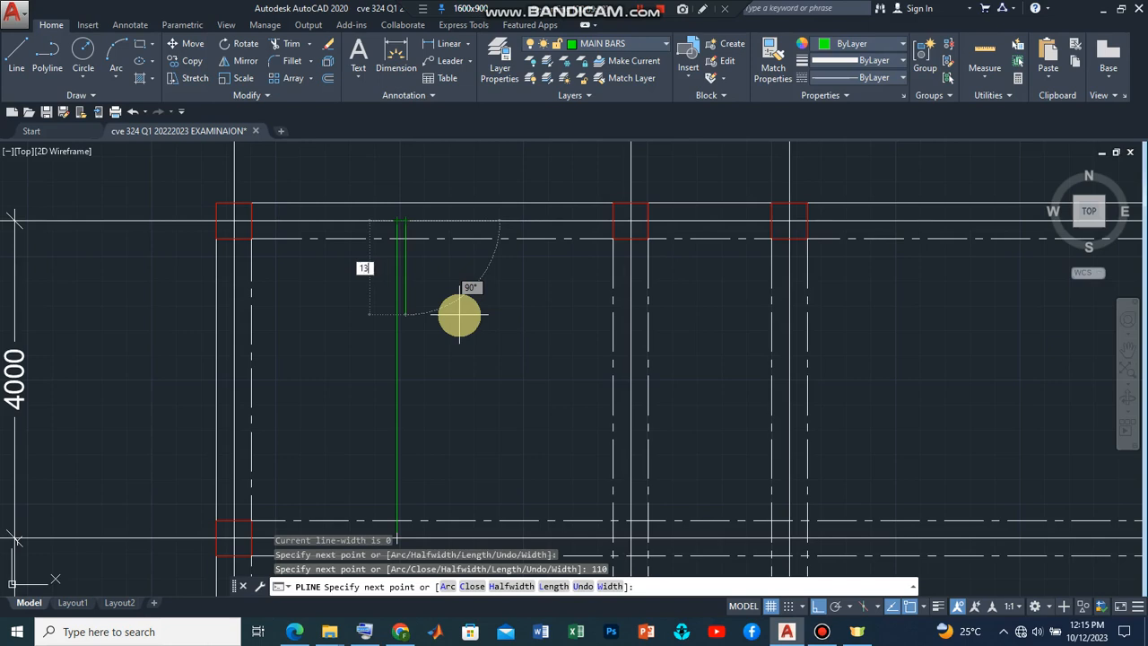
Add a second 1300-long leg down the bay, completing the bent main bar.
type("1300")
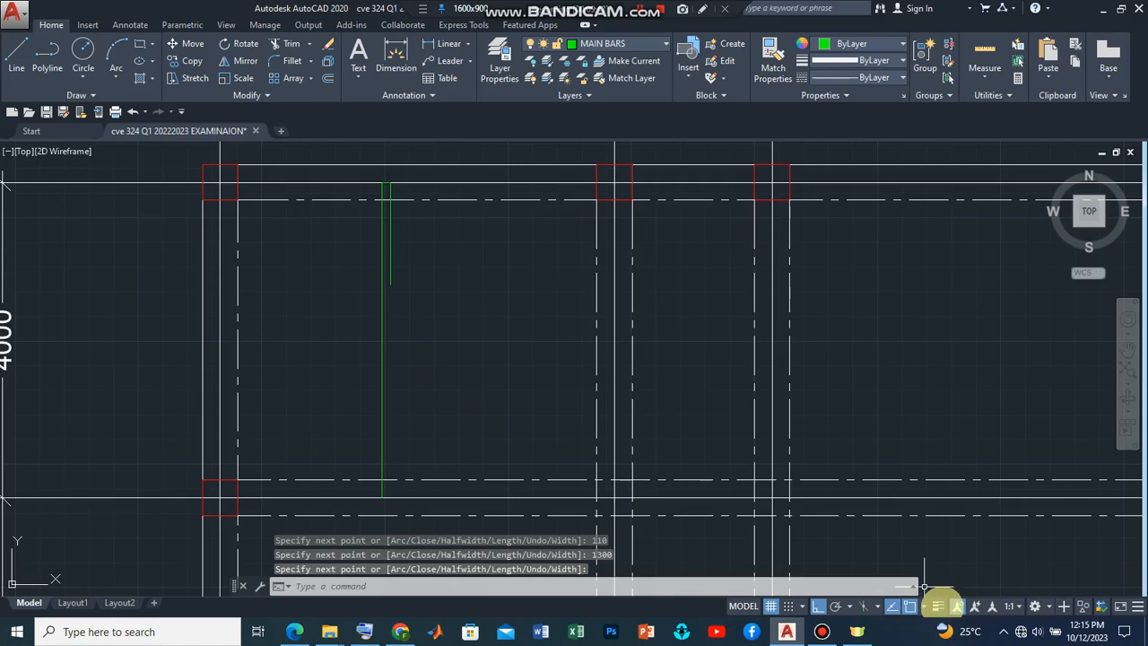
mouse_move(942, 605)
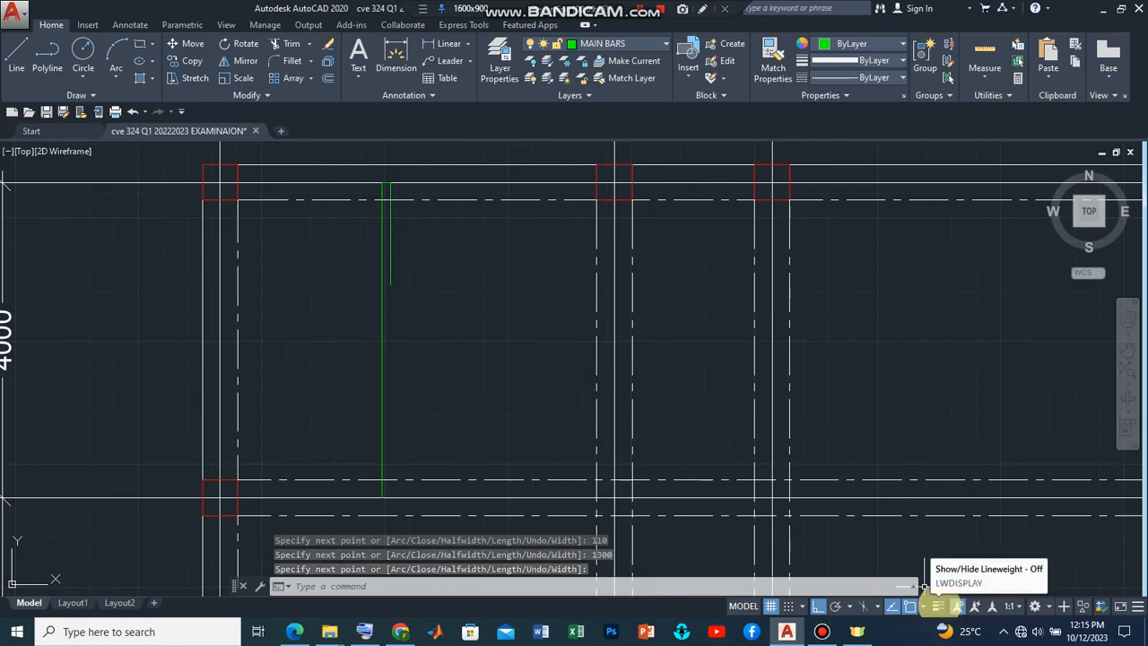